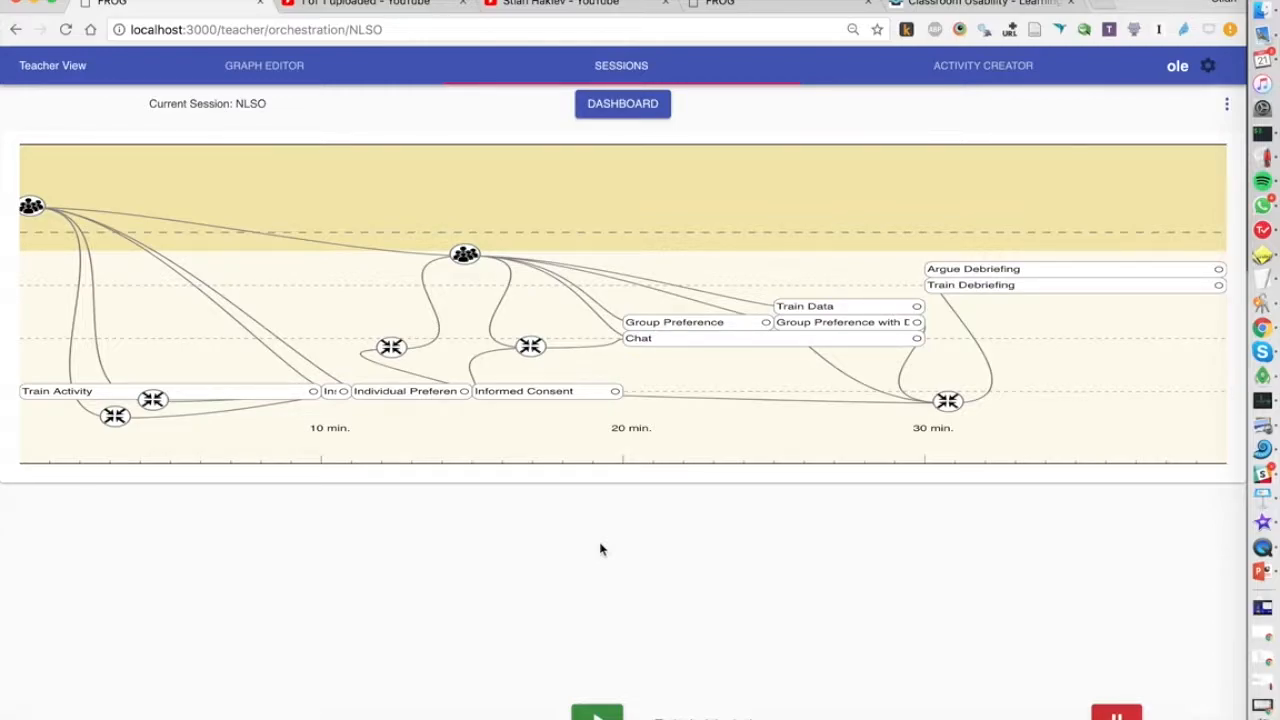
{"action": "mouse_move", "coordinate": [632, 502]}
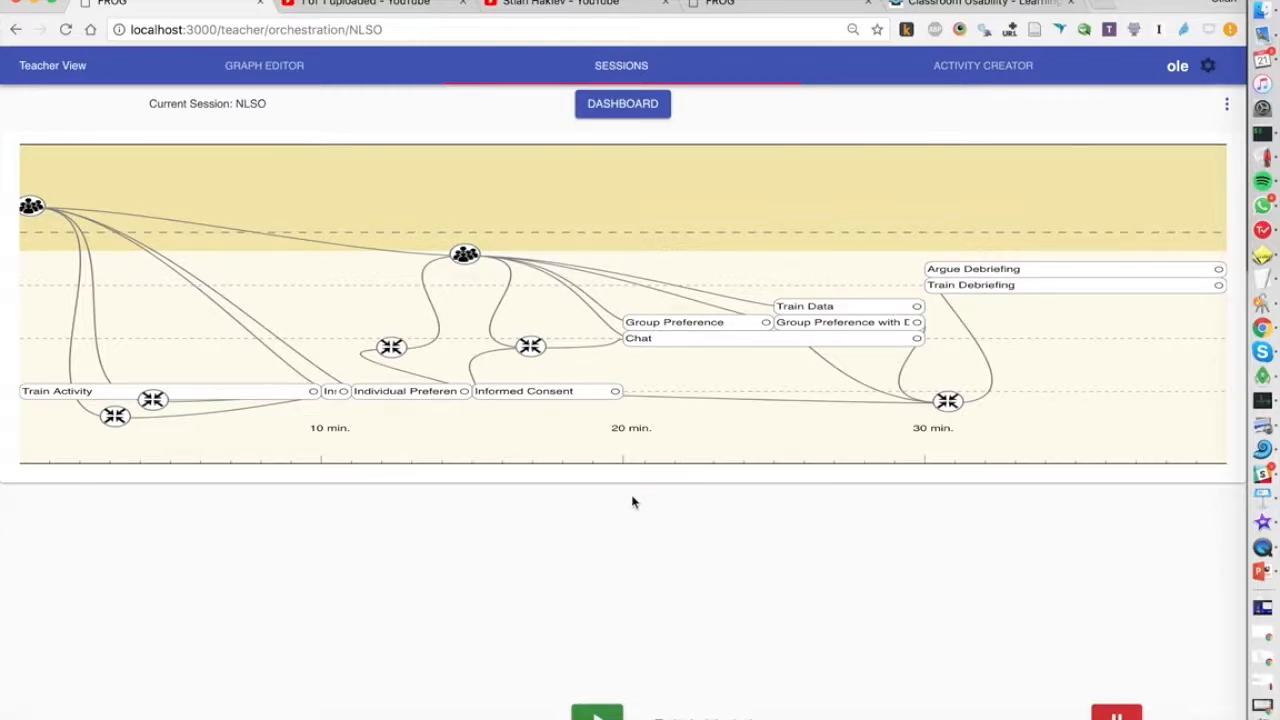
{"action": "mouse_move", "coordinate": [608, 600]}
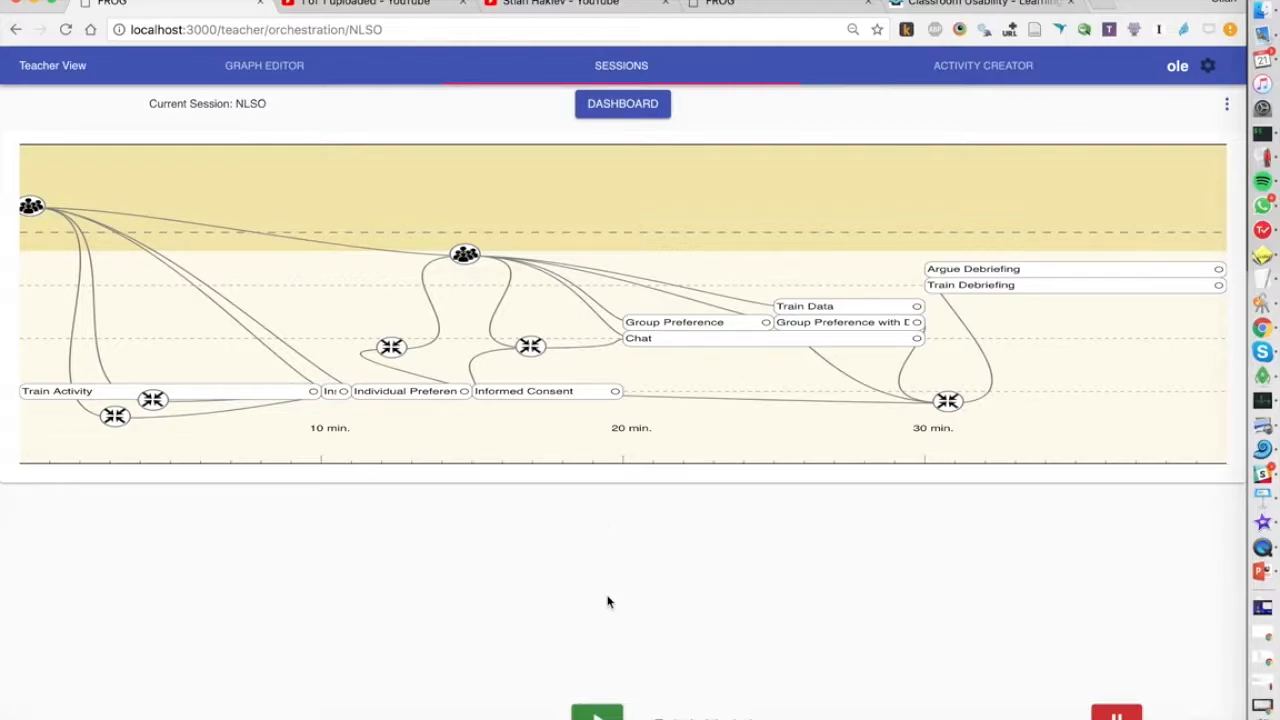
{"action": "mouse_move", "coordinate": [594, 614]}
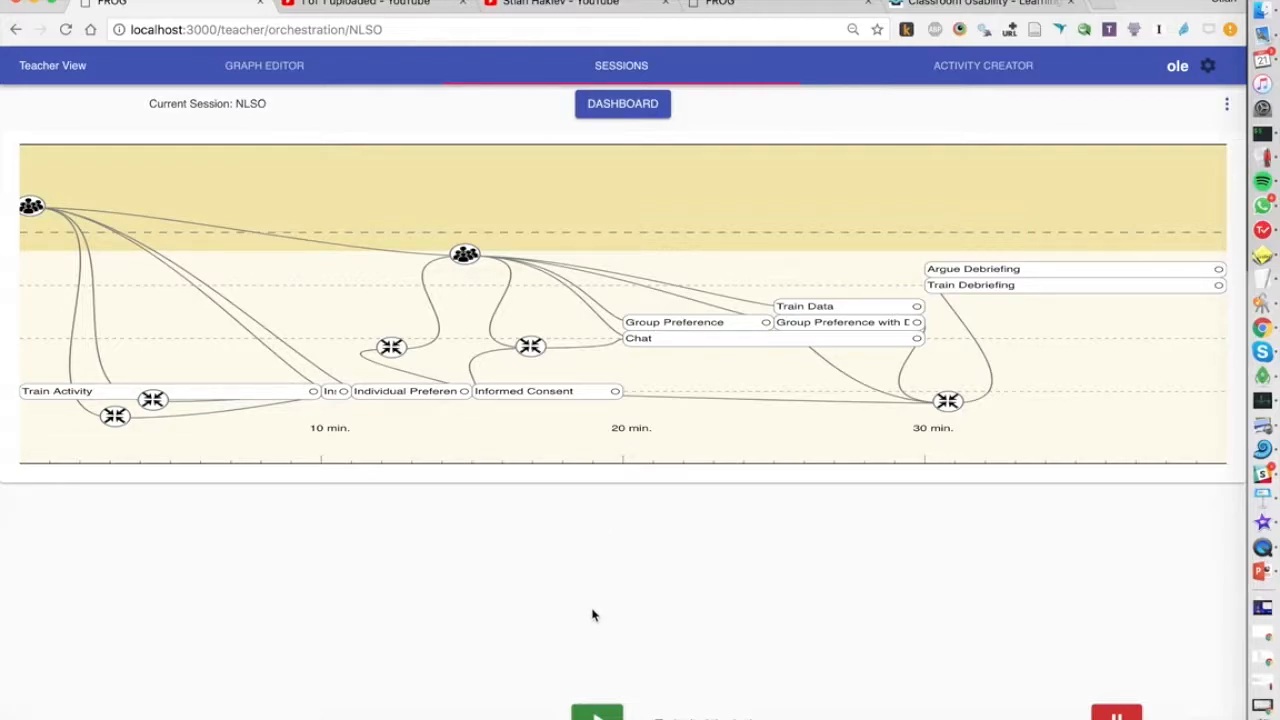
{"action": "mouse_move", "coordinate": [598, 696]}
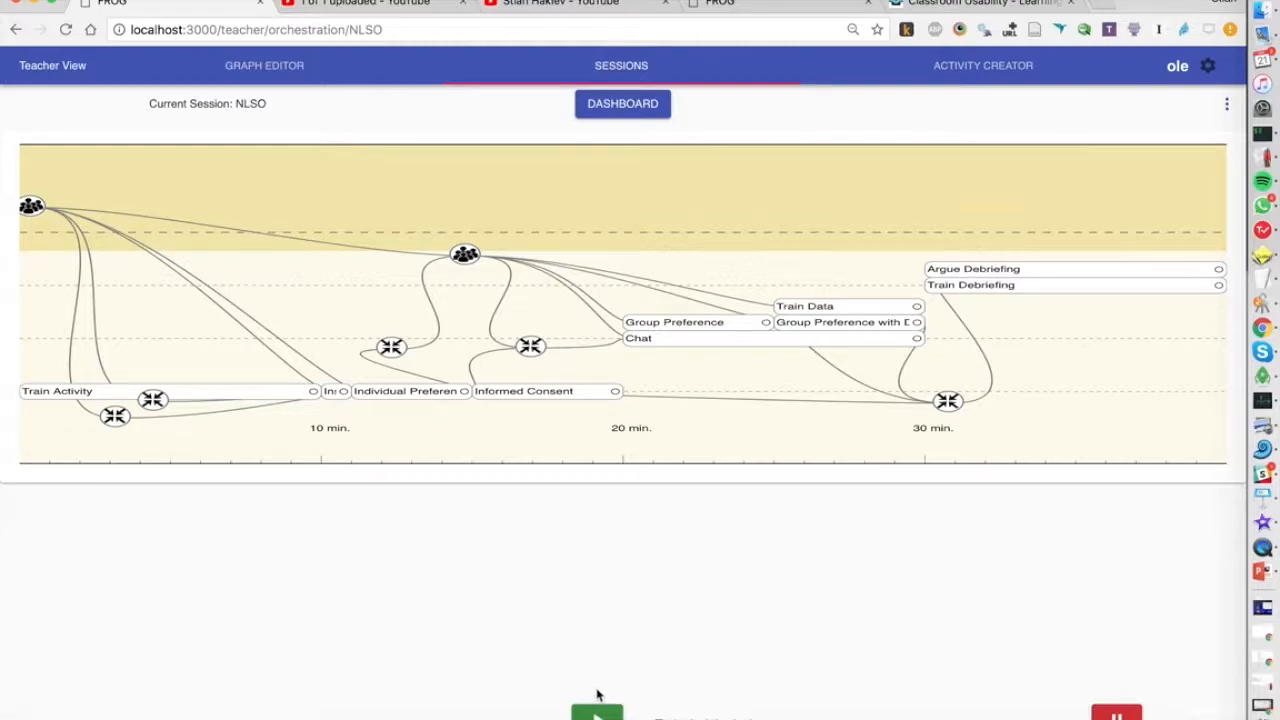
{"action": "mouse_move", "coordinate": [596, 710]}
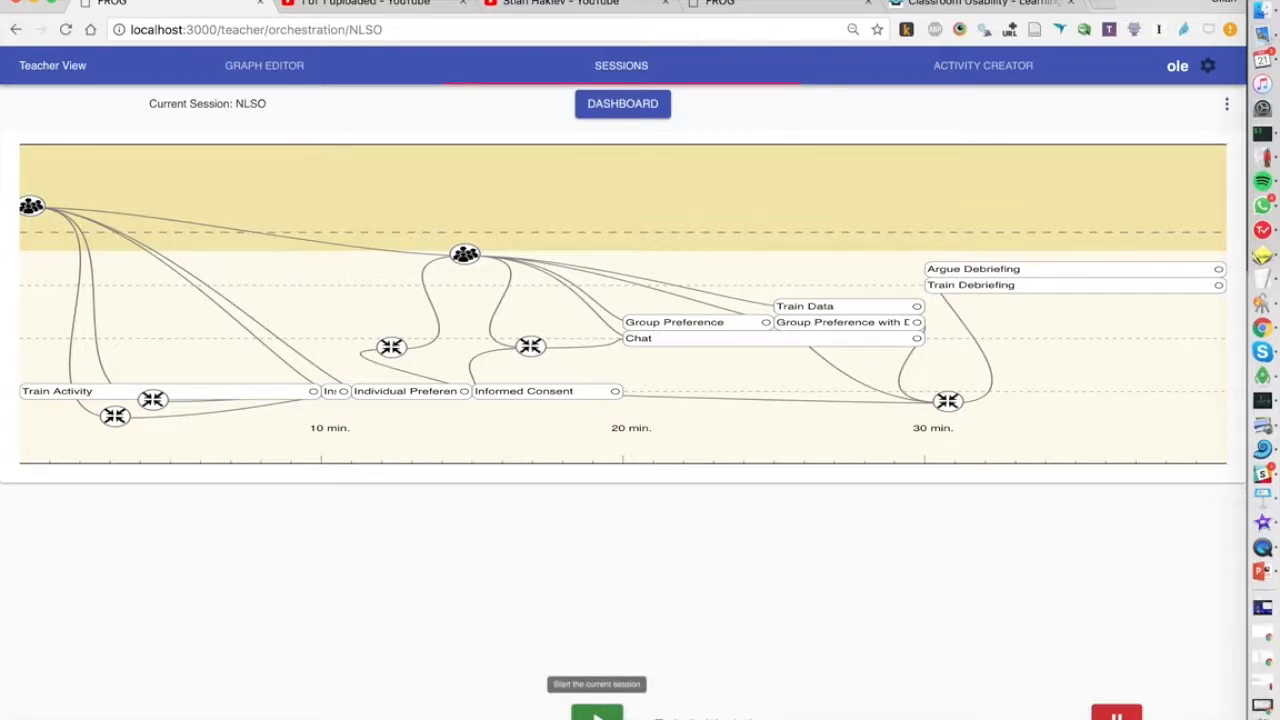
- Start the NLSO session from the orchestration view
{"action": "left_click", "coordinate": [596, 712]}
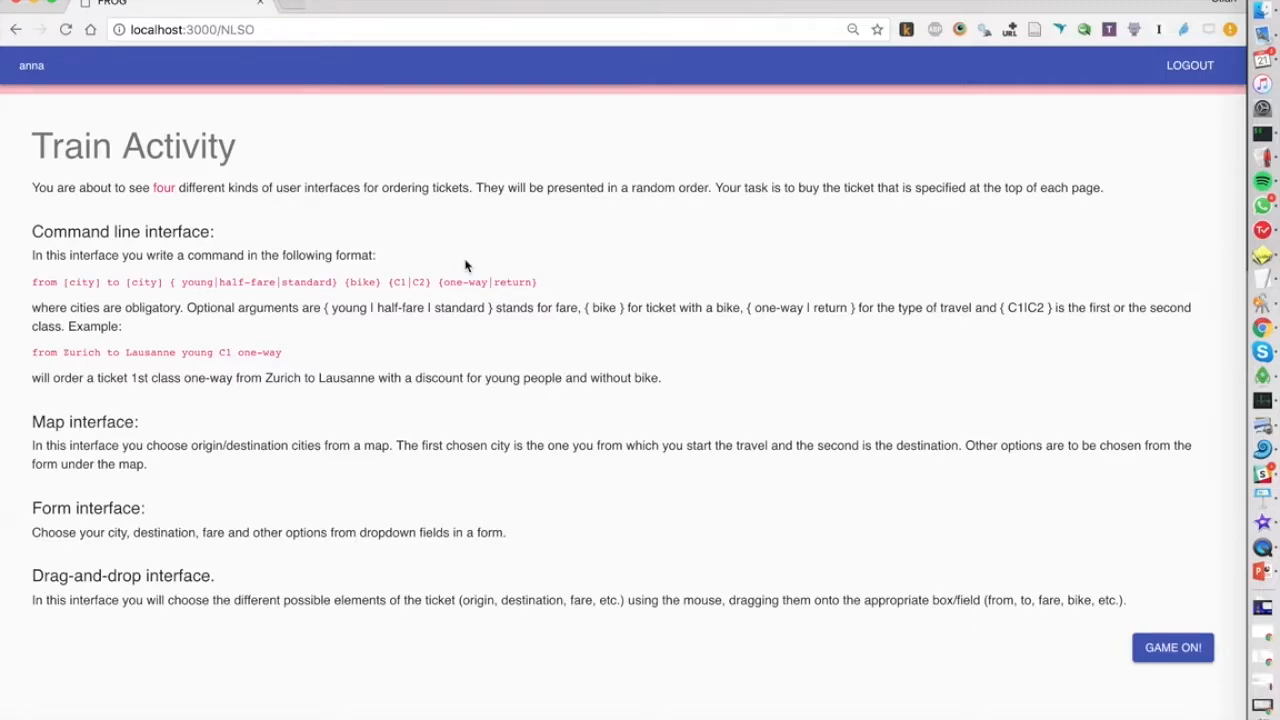
- Begin the train ticket game, start the map round and pick Fribourg to Basel on the map
{"action": "left_click", "coordinate": [1172, 648]}
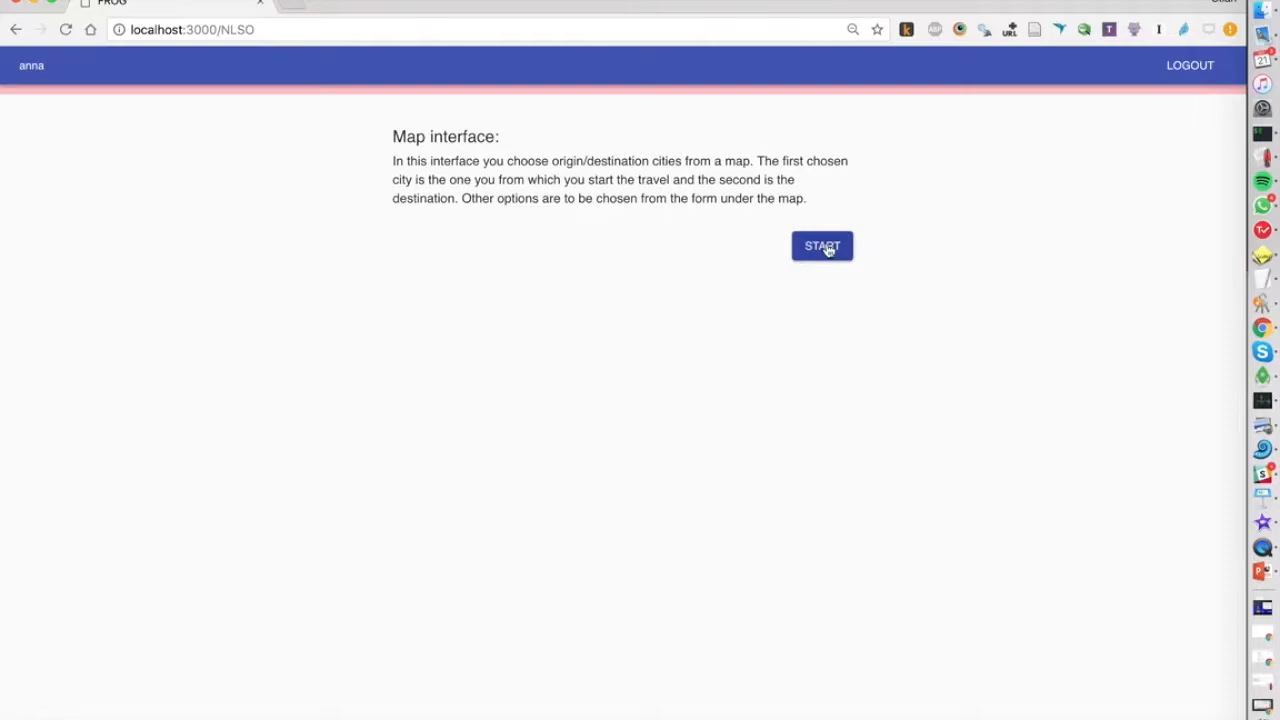
{"action": "left_click", "coordinate": [820, 246]}
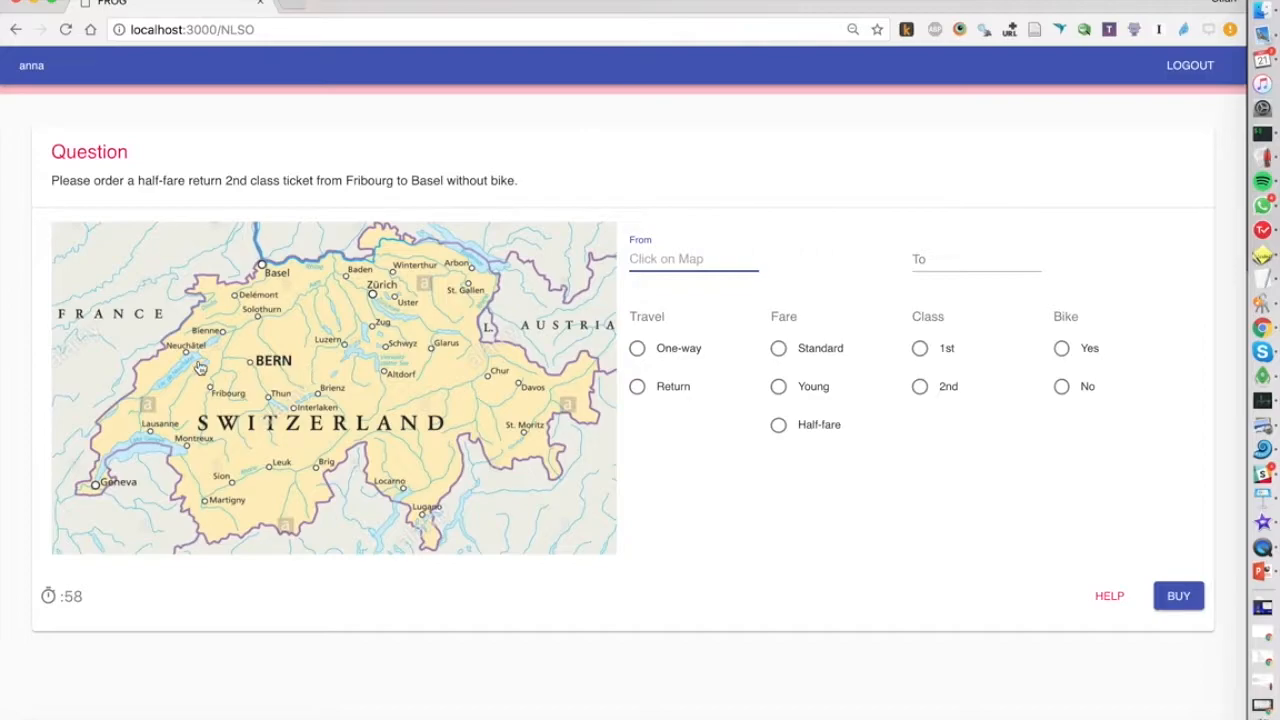
{"action": "mouse_move", "coordinate": [340, 148]}
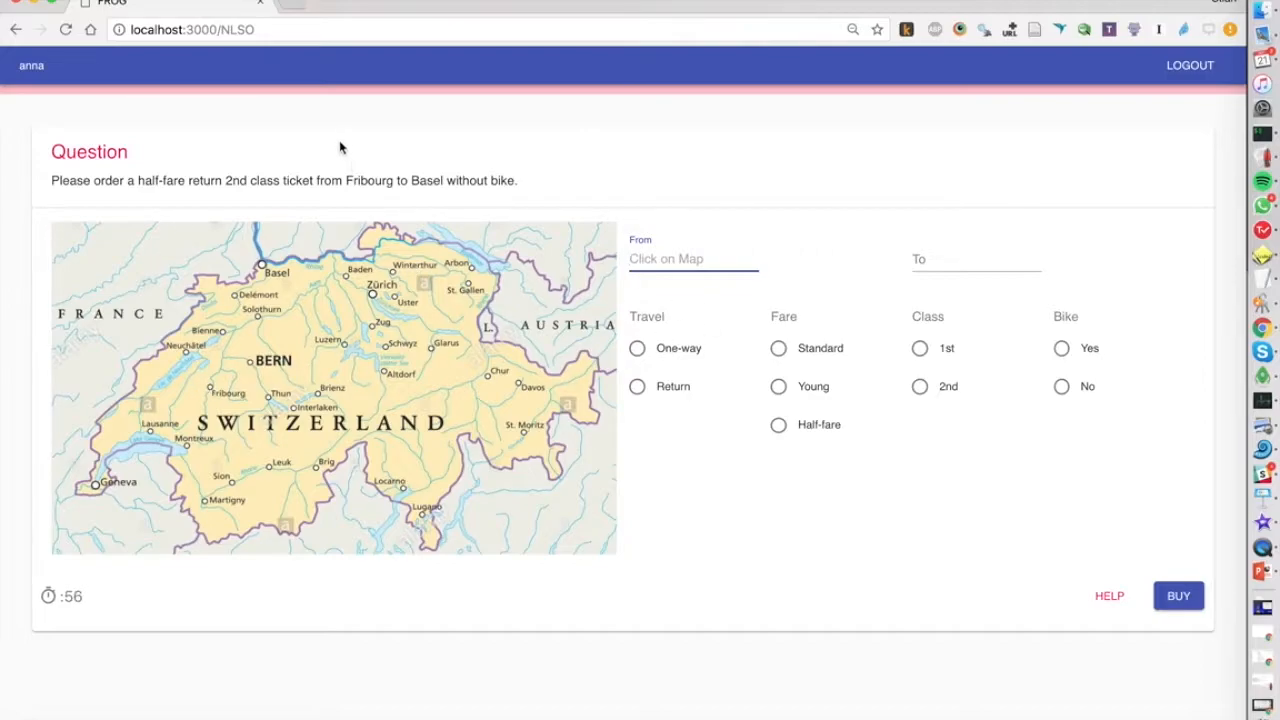
{"action": "left_click", "coordinate": [216, 392]}
{"action": "type", "text": "Basel"}
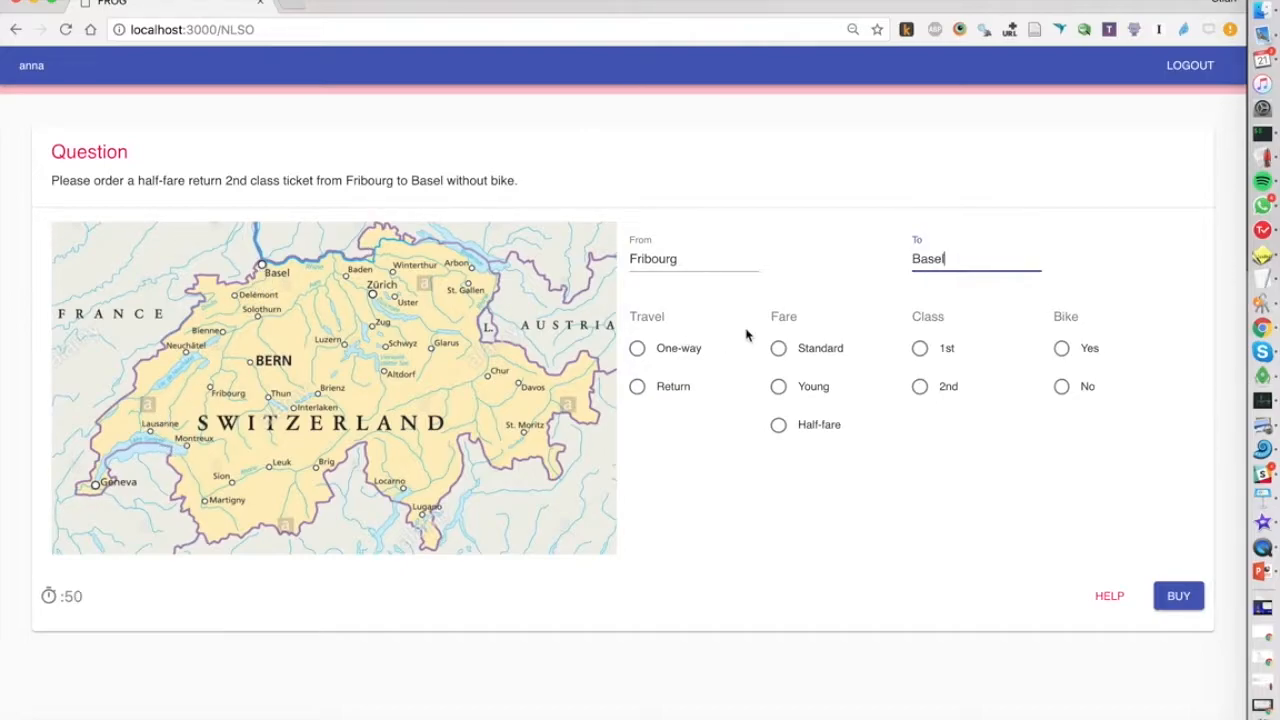
- Set the ticket to no bike, 2nd class, return journey and half-fare
{"action": "left_click", "coordinate": [1060, 348]}
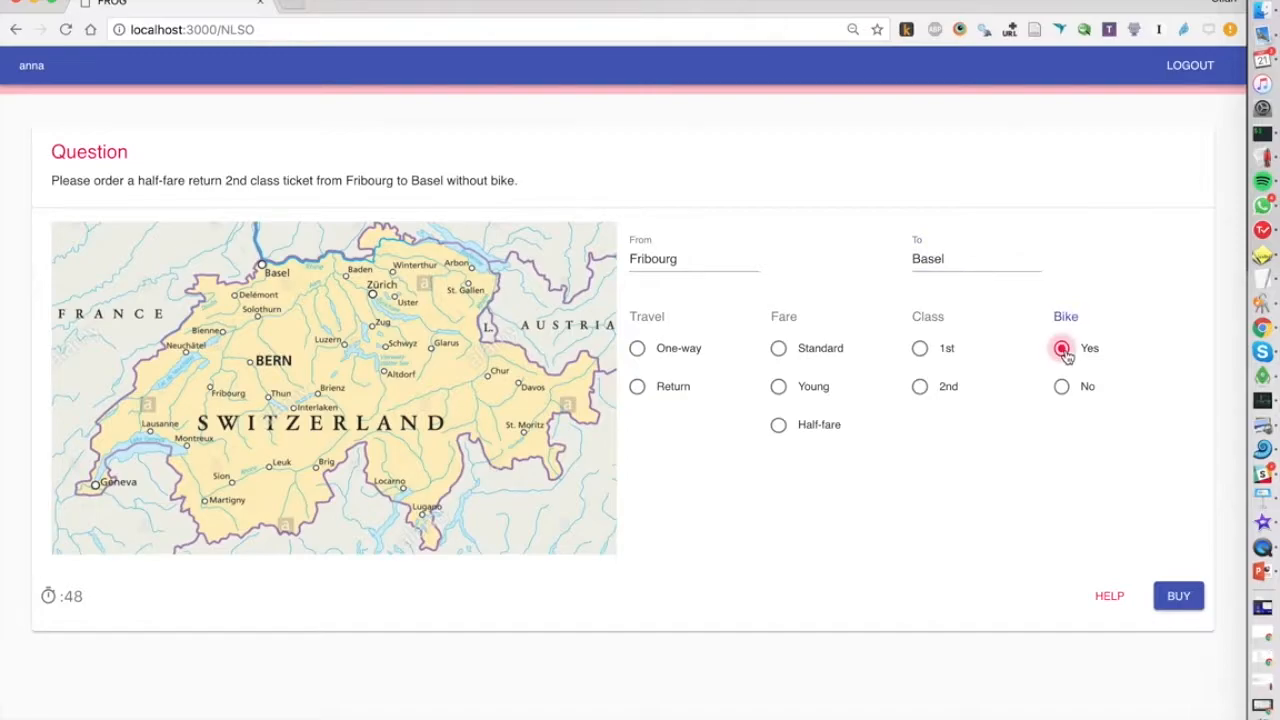
{"action": "left_click", "coordinate": [1060, 386]}
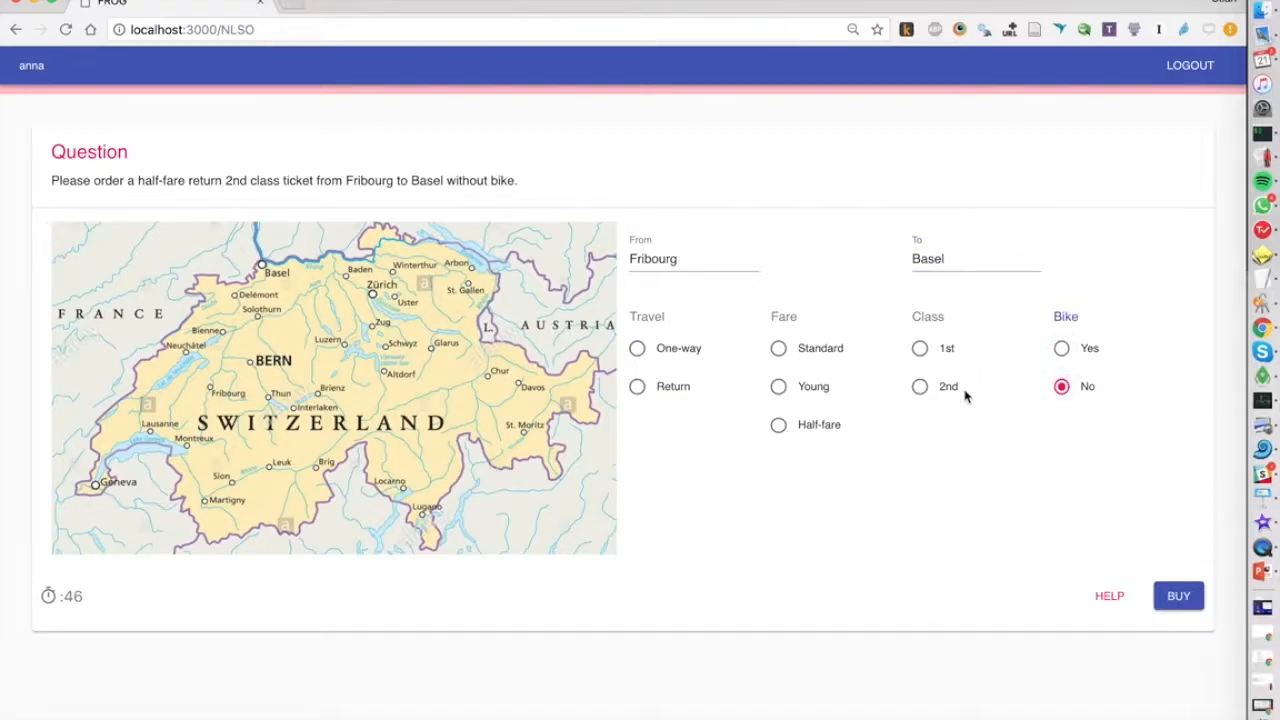
{"action": "left_click", "coordinate": [920, 386]}
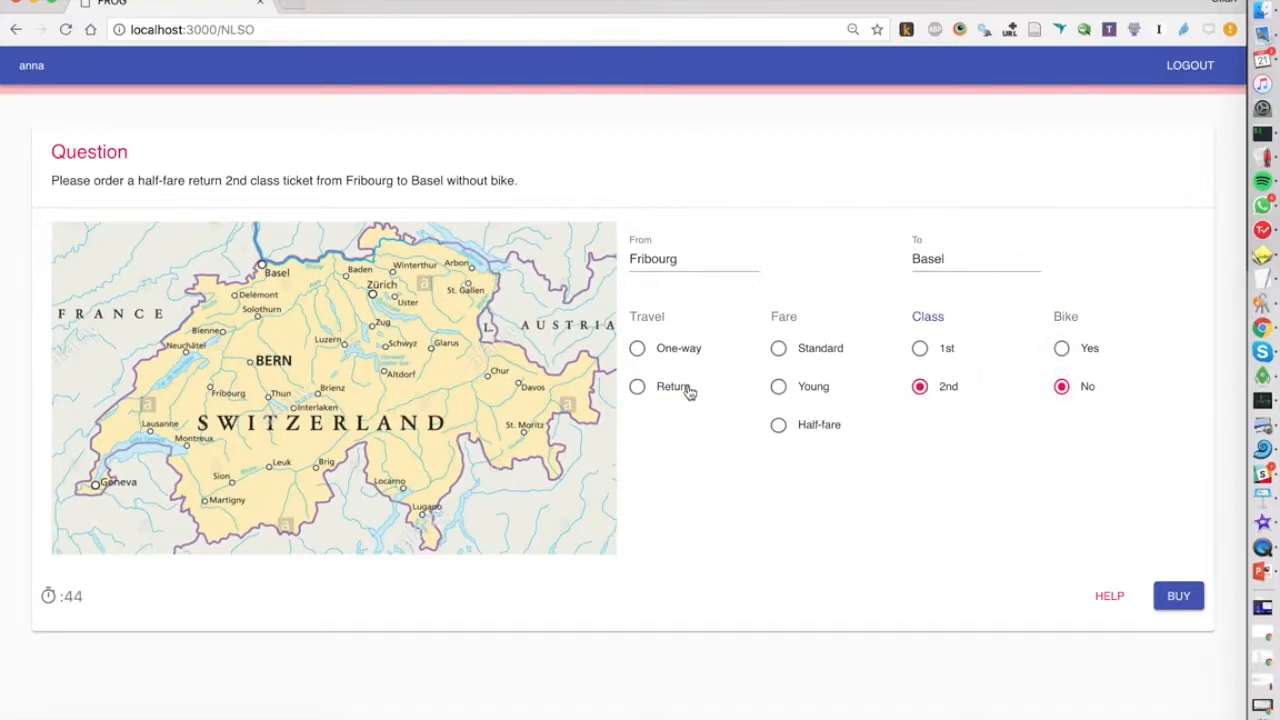
{"action": "left_click", "coordinate": [636, 386]}
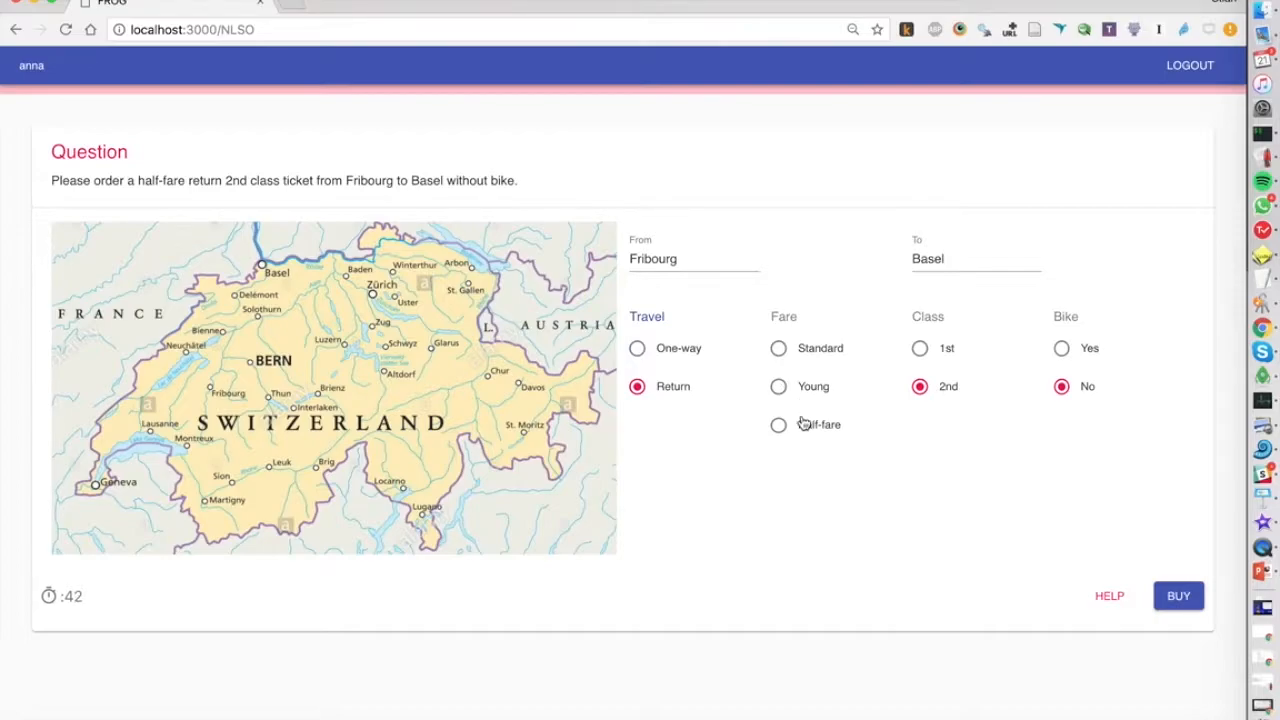
{"action": "left_click", "coordinate": [1178, 596]}
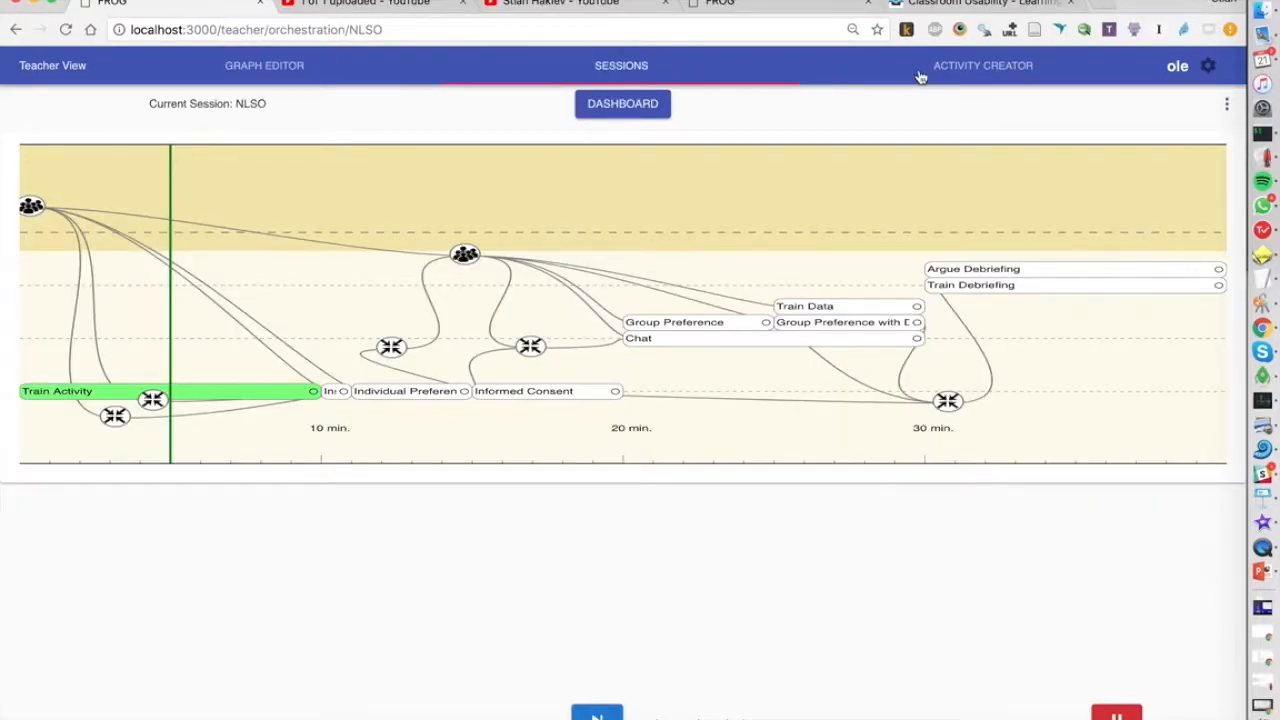
- Switch to the Activity Creator to edit the running Train Activity
{"action": "left_click", "coordinate": [984, 64]}
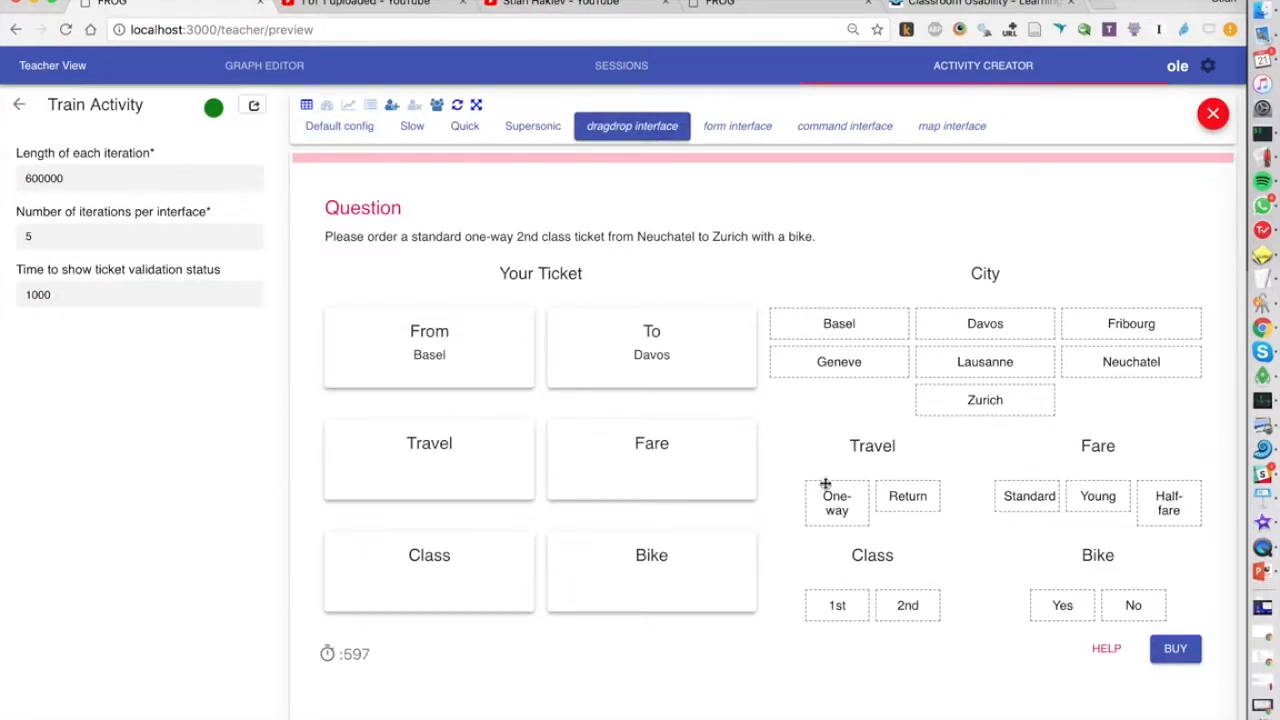
- Place One-way in the drag-and-drop ticket and submit it with BUY
{"action": "left_click_drag", "start_coordinate": [836, 502], "coordinate": [428, 460]}
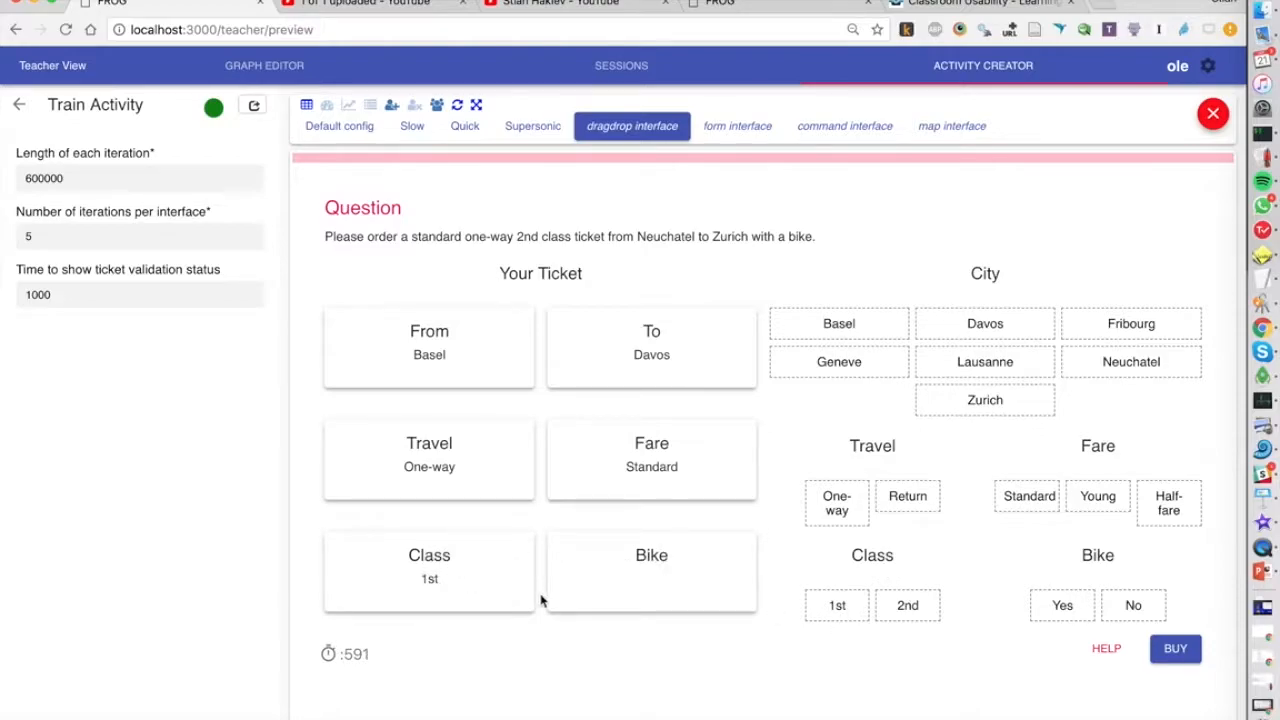
{"action": "left_click", "coordinate": [1176, 648]}
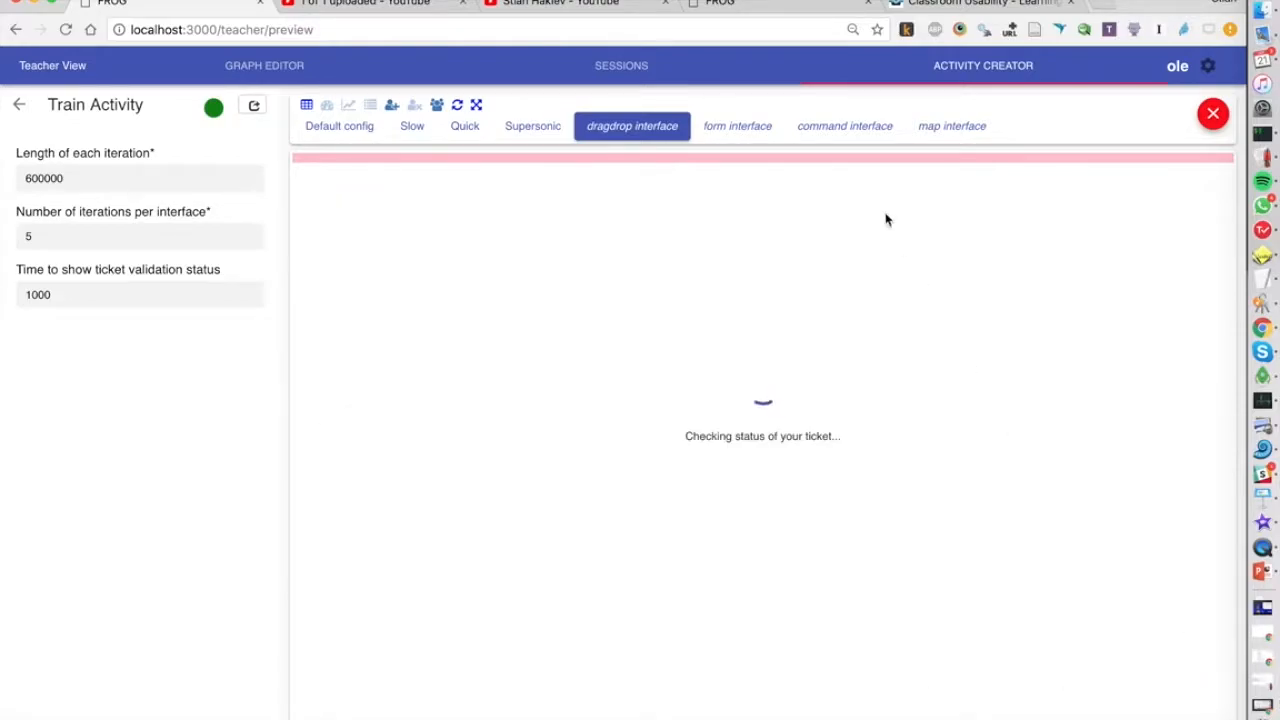
- Preview the form, command (typing 'sdofisdofi') and map interfaces, then return to Sessions
{"action": "left_click", "coordinate": [736, 124]}
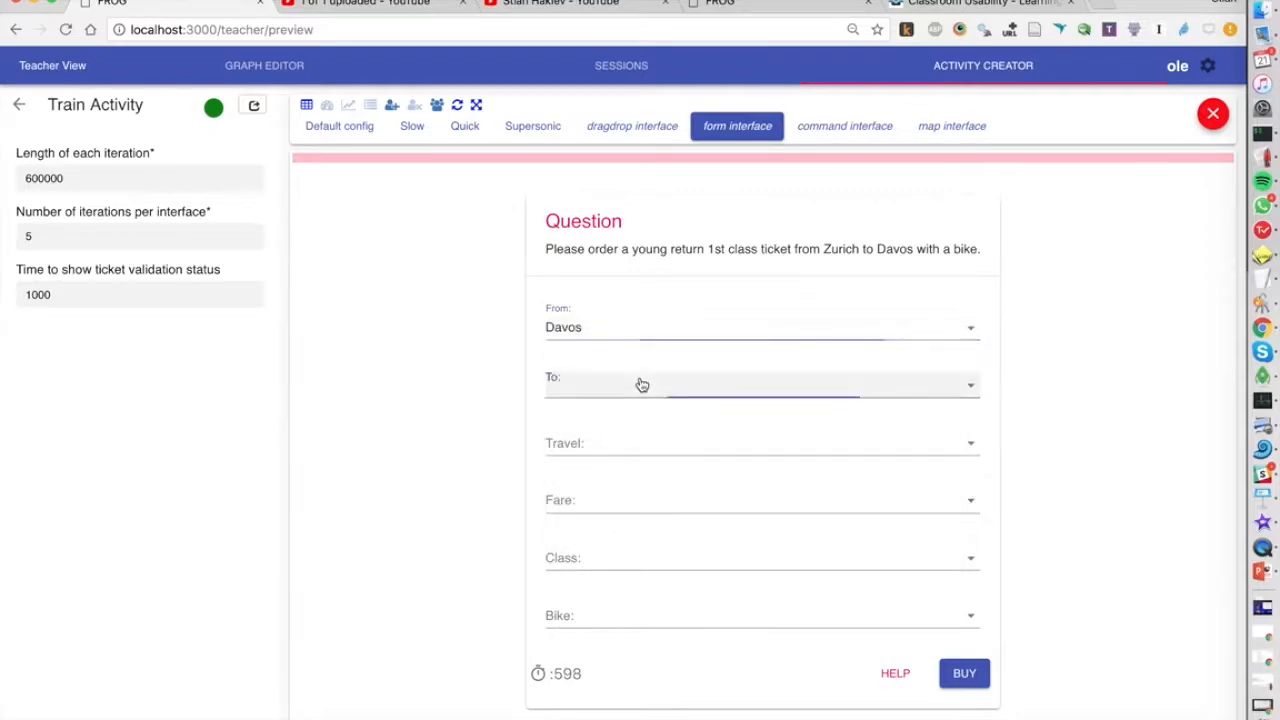
{"action": "left_click", "coordinate": [844, 124]}
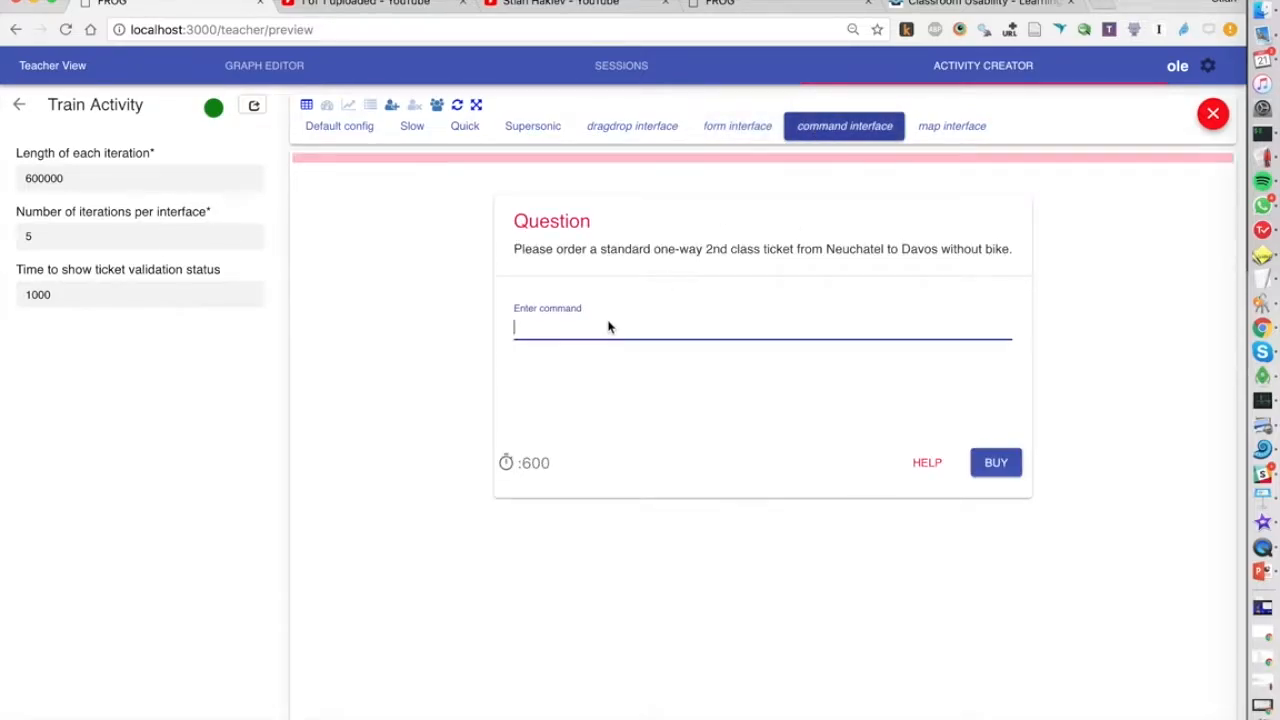
{"action": "type", "text": "sdofisdofi"}
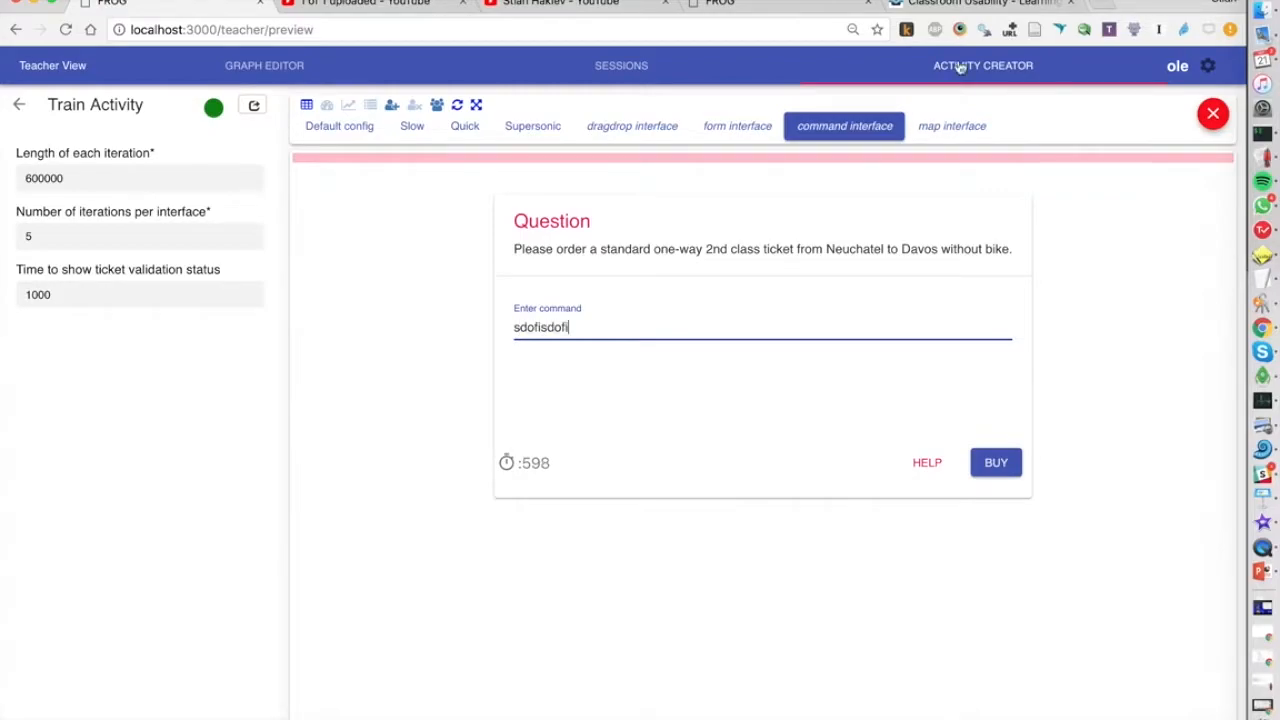
{"action": "left_click", "coordinate": [952, 124]}
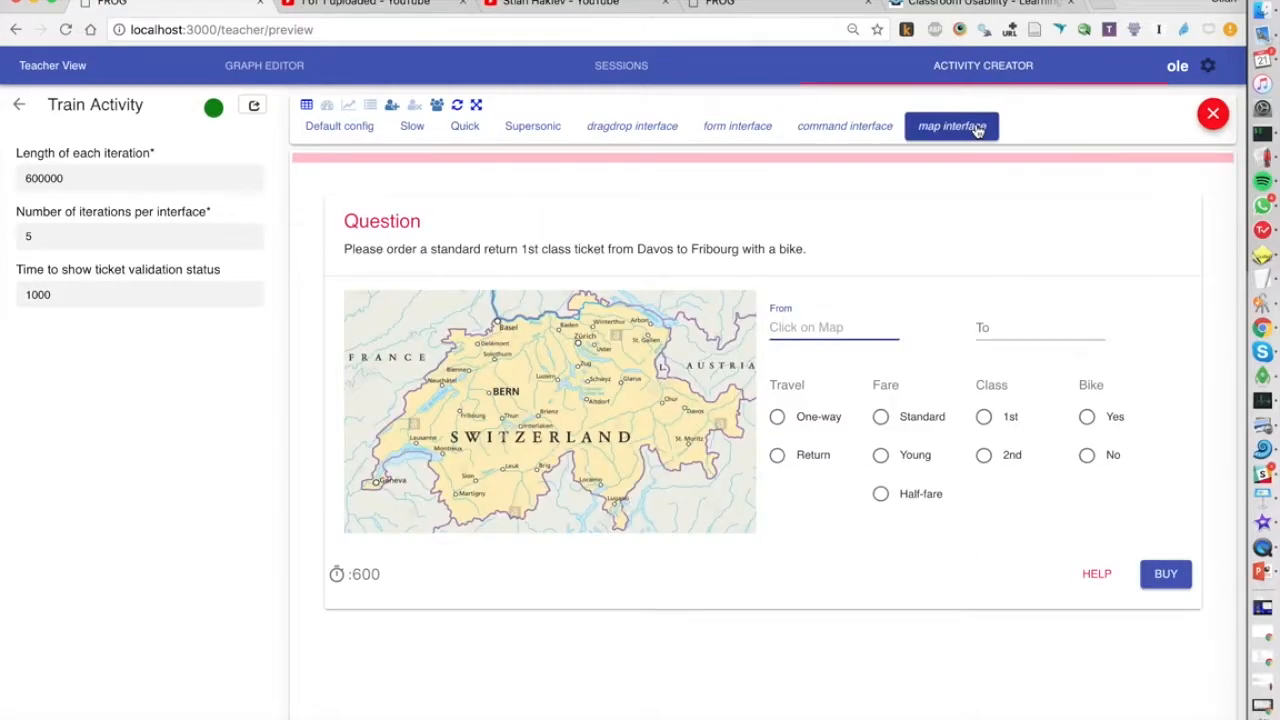
{"action": "left_click", "coordinate": [620, 64]}
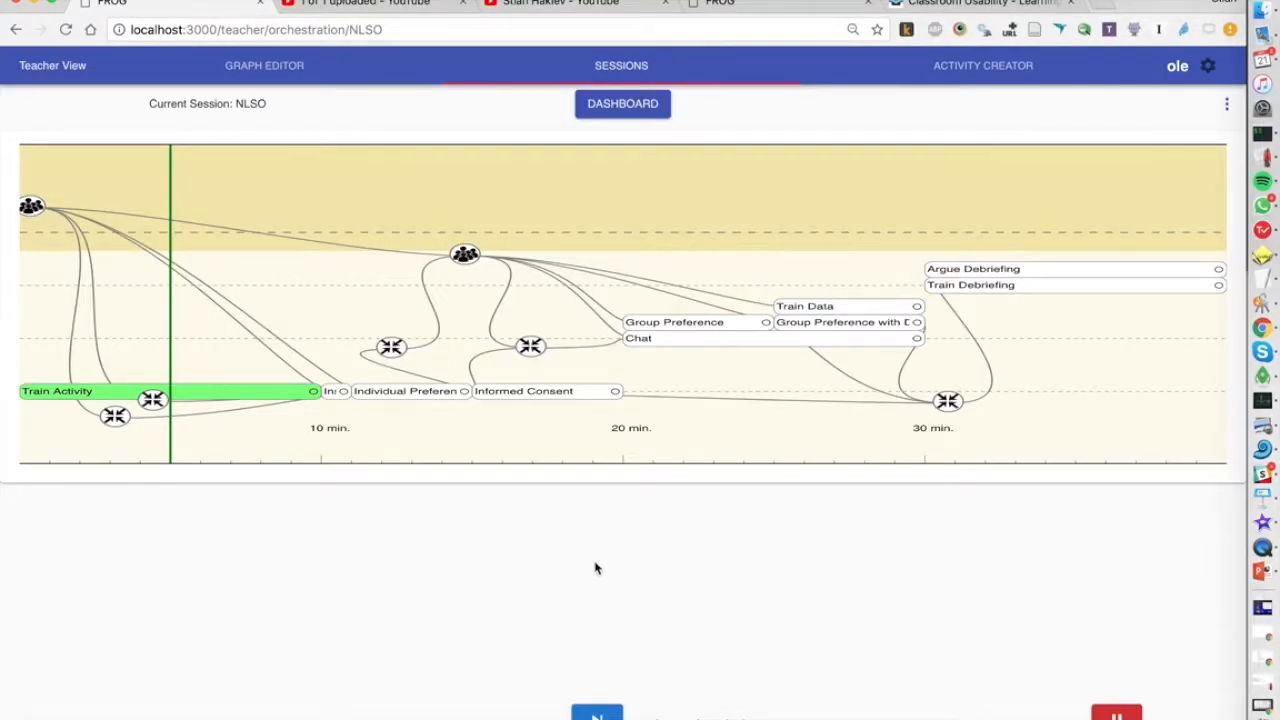
{"action": "mouse_move", "coordinate": [752, 540]}
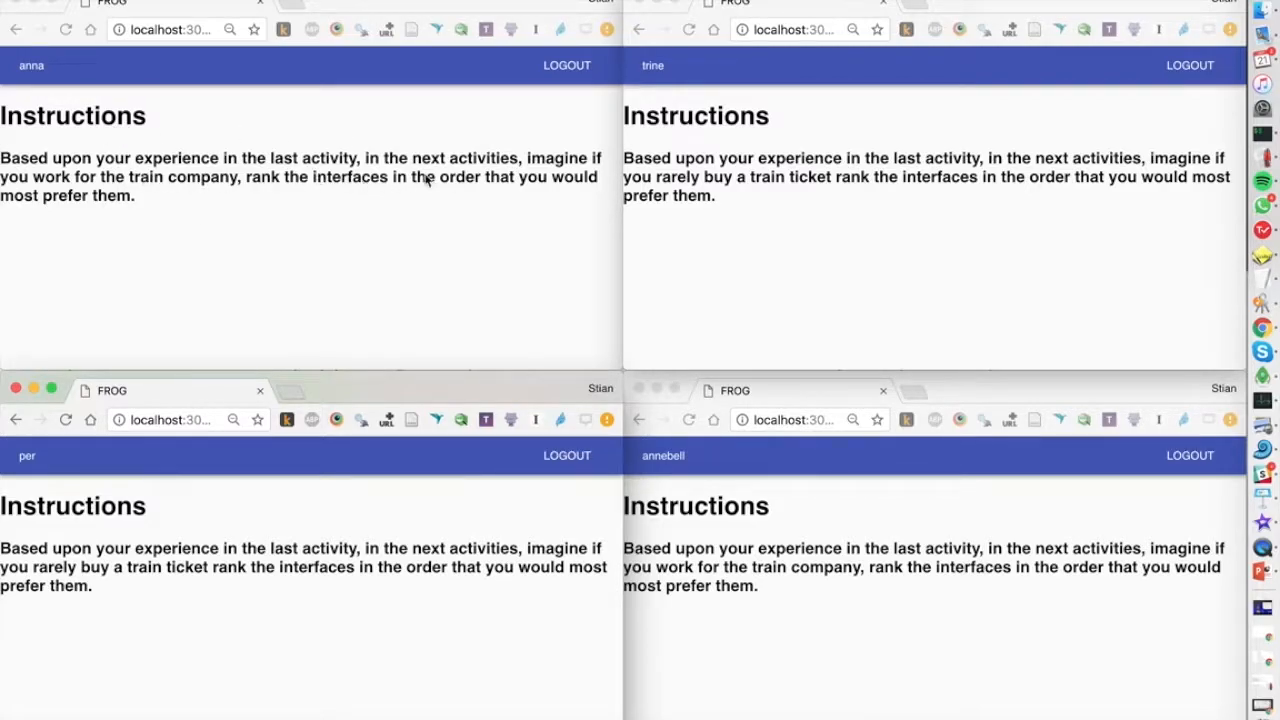
{"action": "mouse_move", "coordinate": [644, 68]}
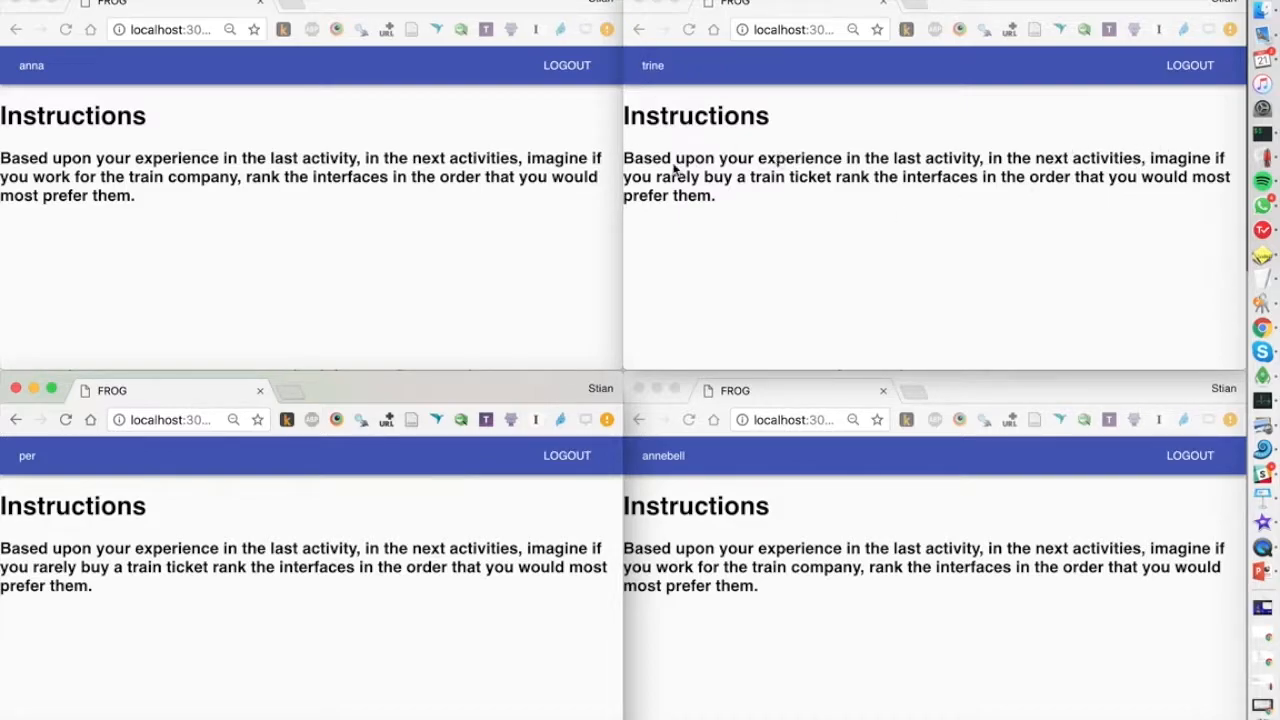
{"action": "mouse_move", "coordinate": [828, 238]}
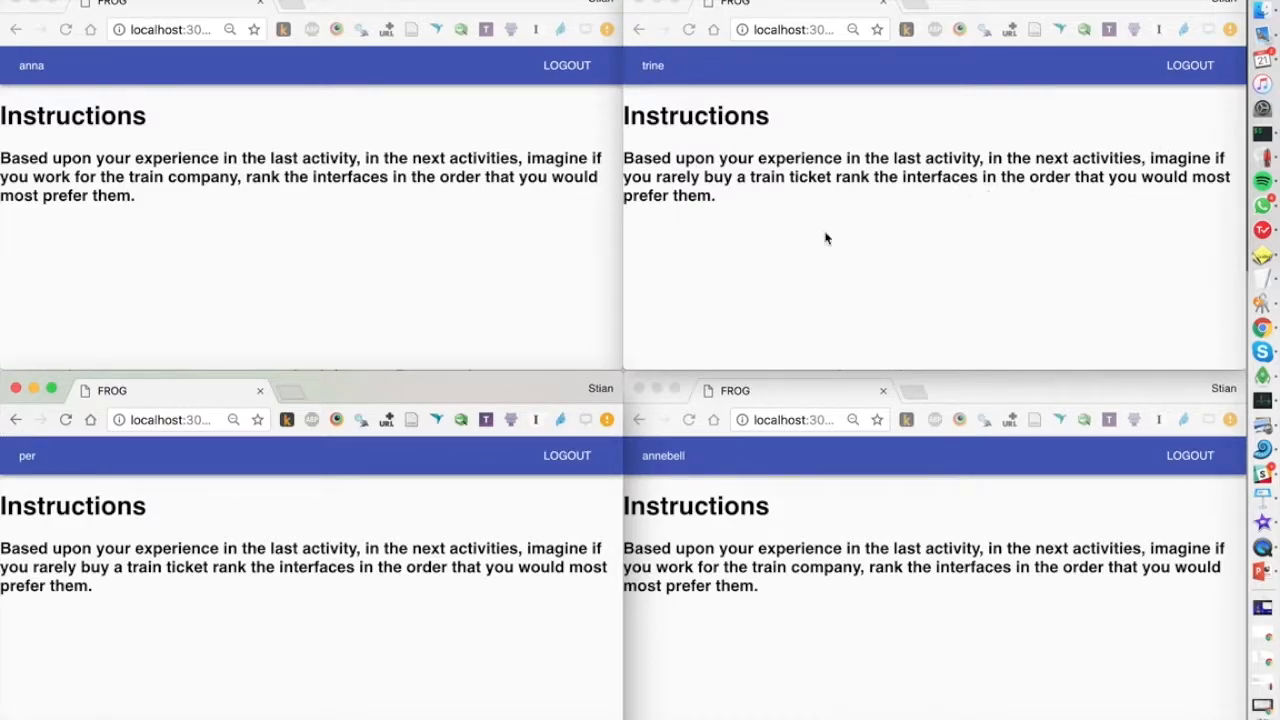
{"action": "mouse_move", "coordinate": [472, 286]}
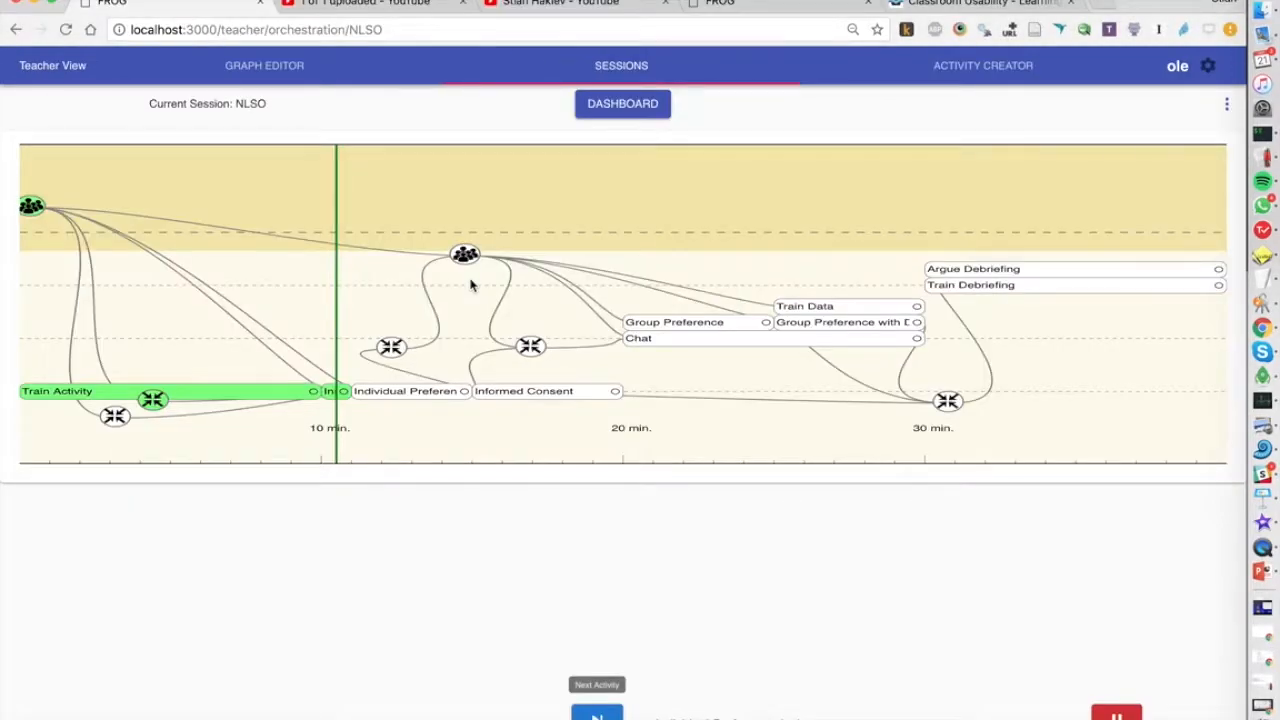
{"action": "mouse_move", "coordinate": [766, 400]}
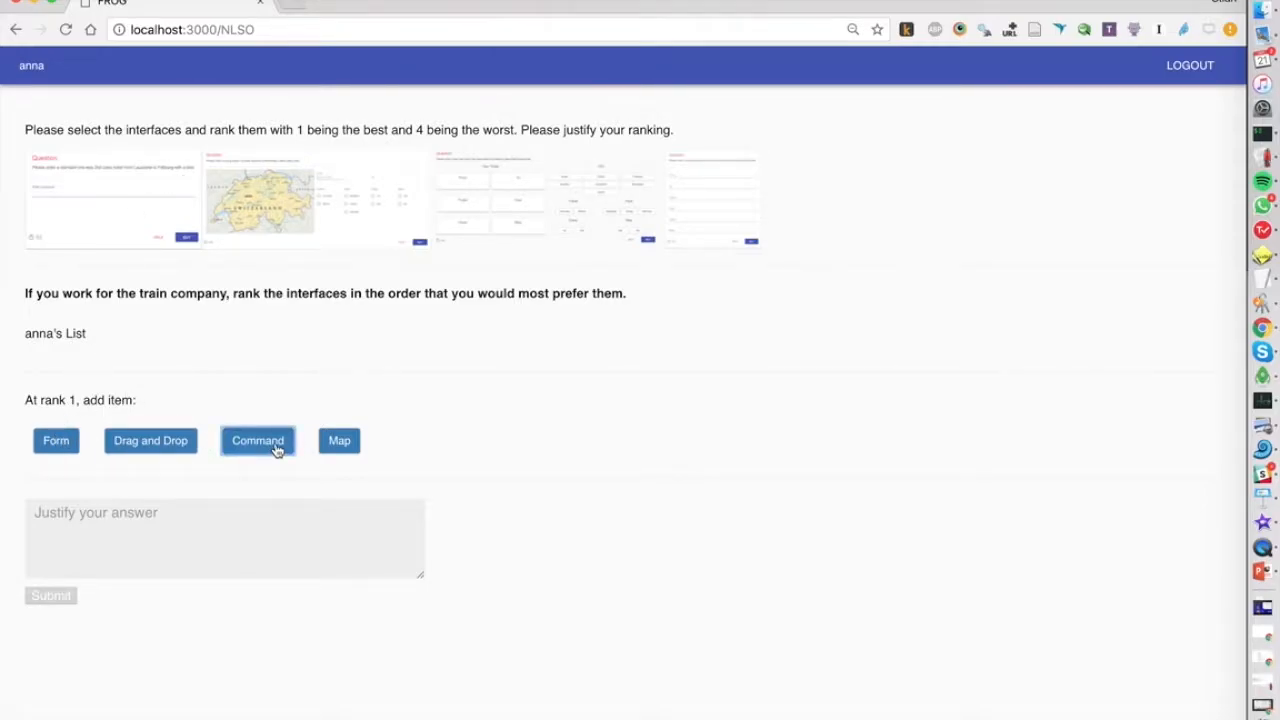
- Rank Command first and Map second, moving Command up to the top
{"action": "left_click", "coordinate": [256, 440]}
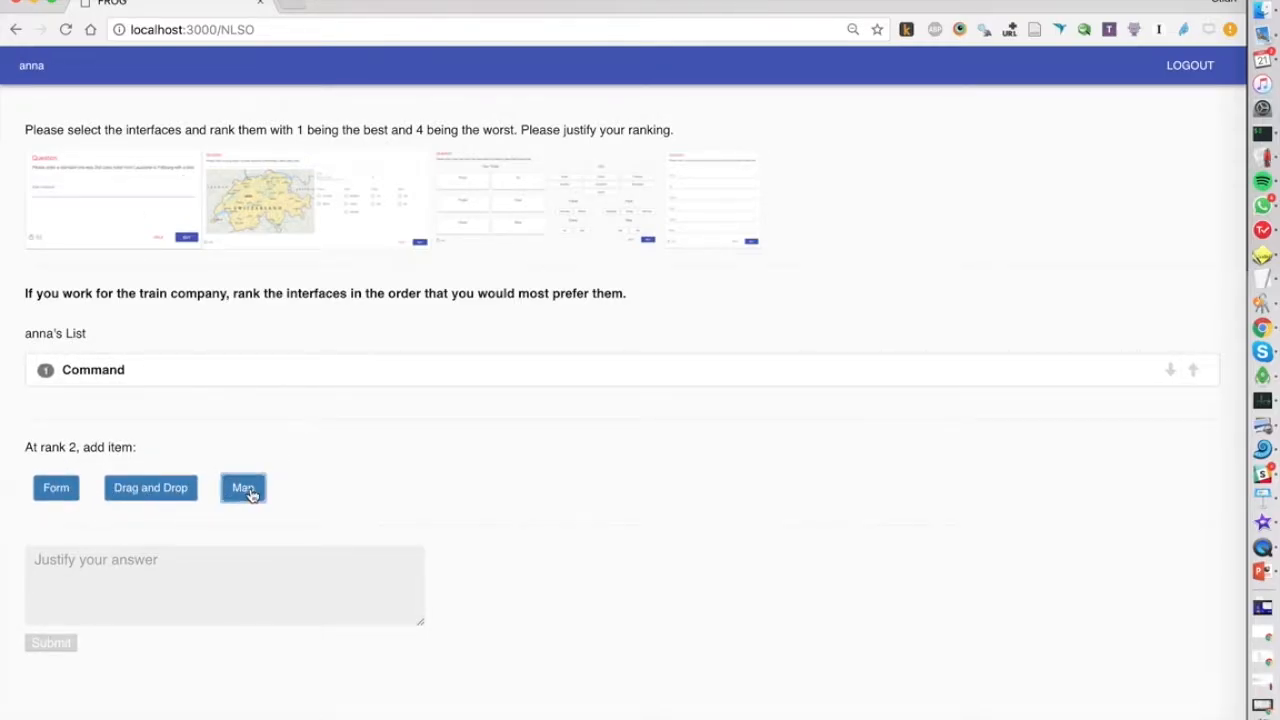
{"action": "left_click", "coordinate": [244, 488]}
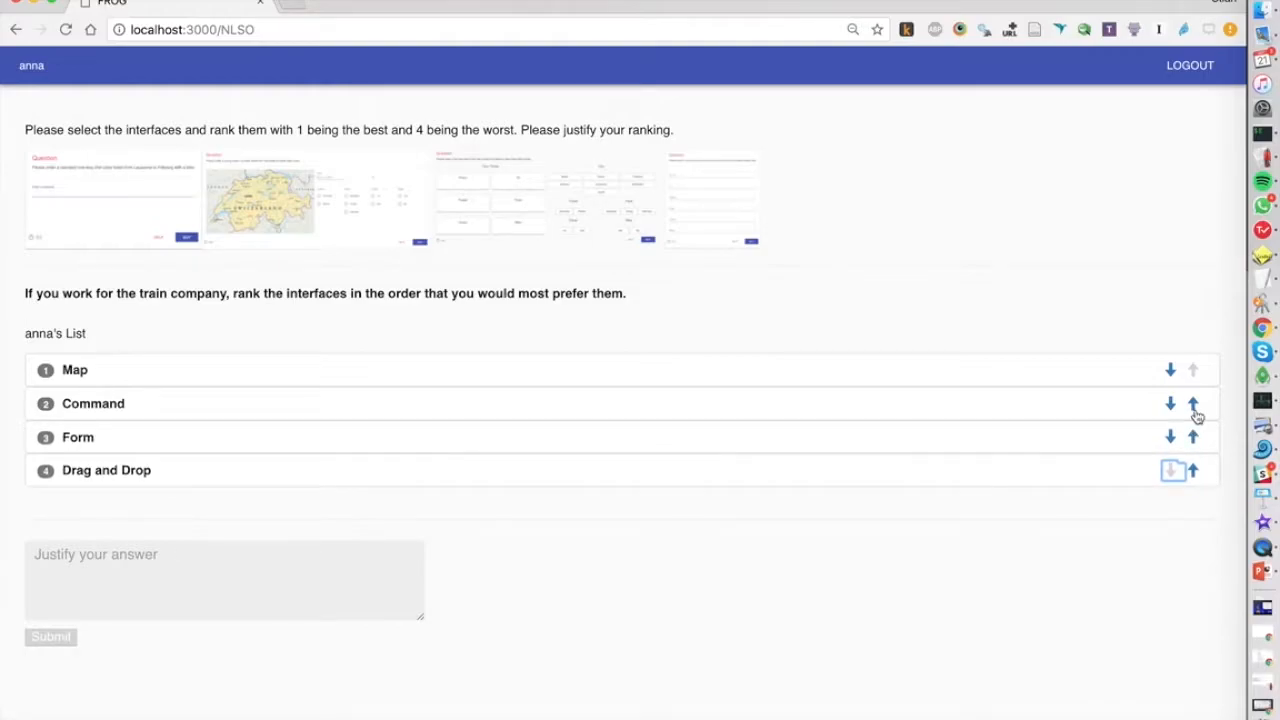
{"action": "left_click", "coordinate": [1192, 404]}
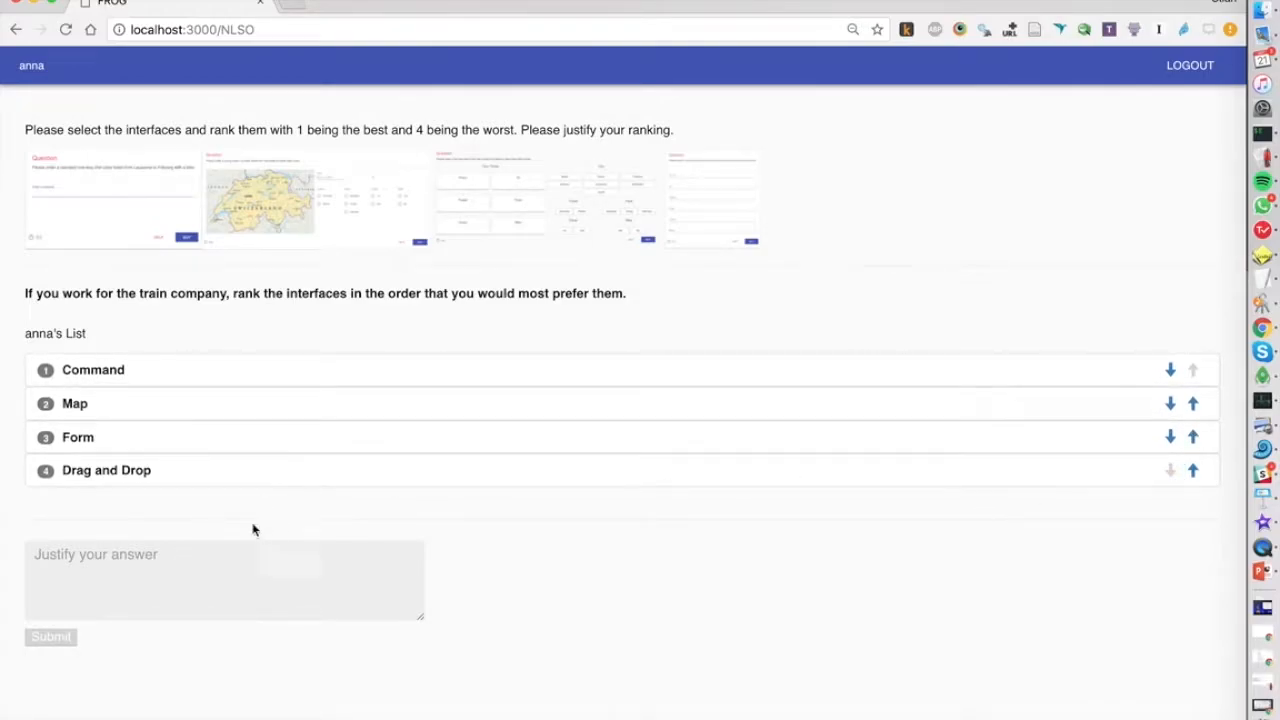
- Justify the ranking with 'The command line was fas…'
{"action": "type", "text": "The"}
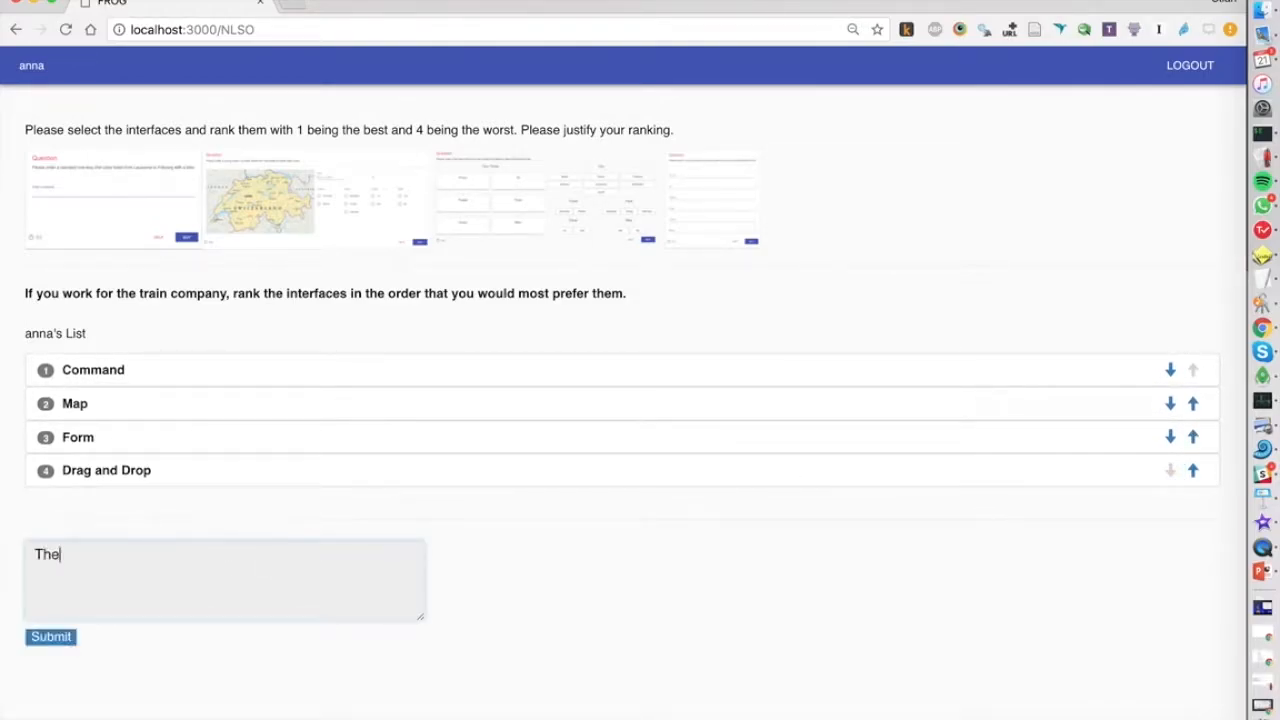
{"action": "type", "text": "command line was fas"}
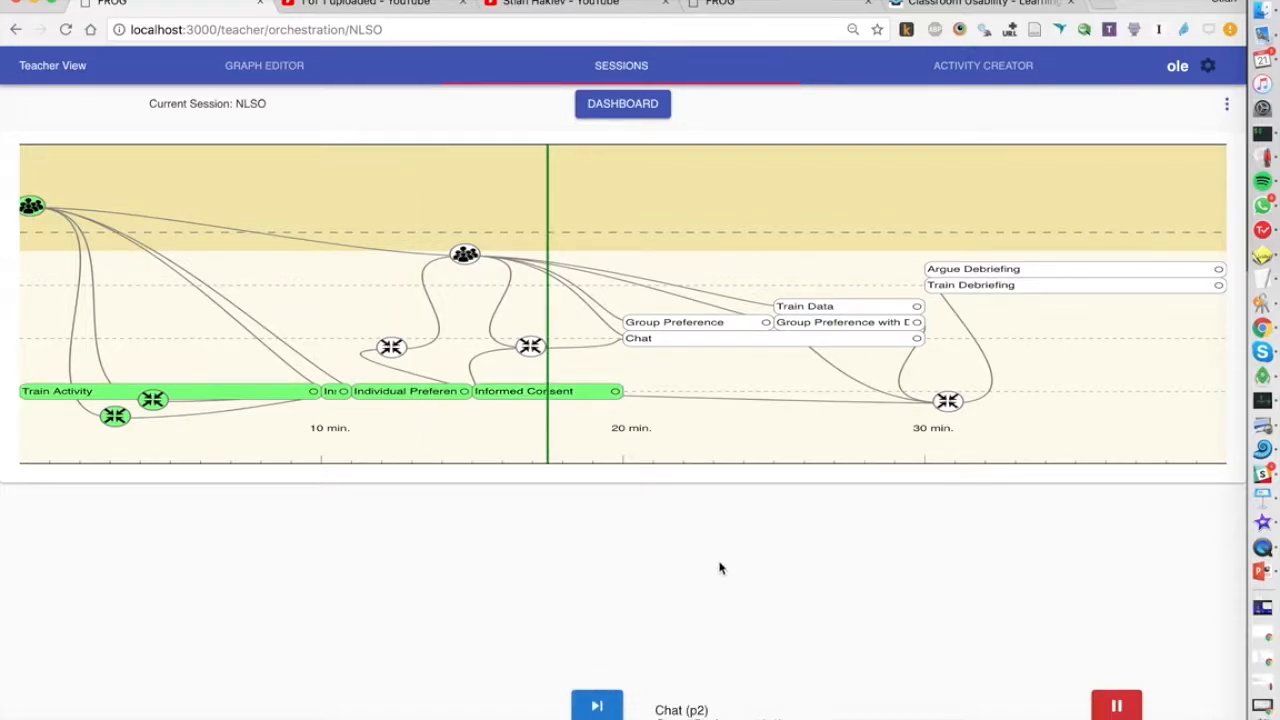
- Advance the session to the next activity and confirm with OK
{"action": "left_click", "coordinate": [596, 704]}
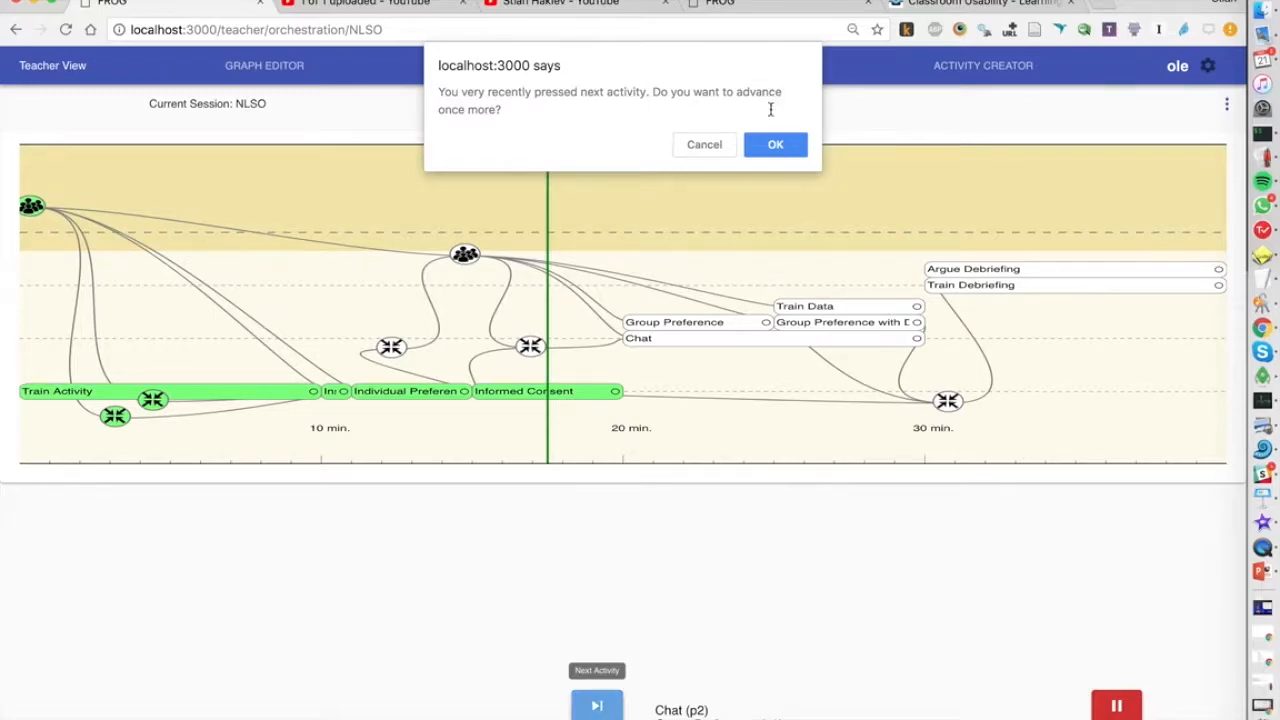
{"action": "left_click", "coordinate": [776, 144]}
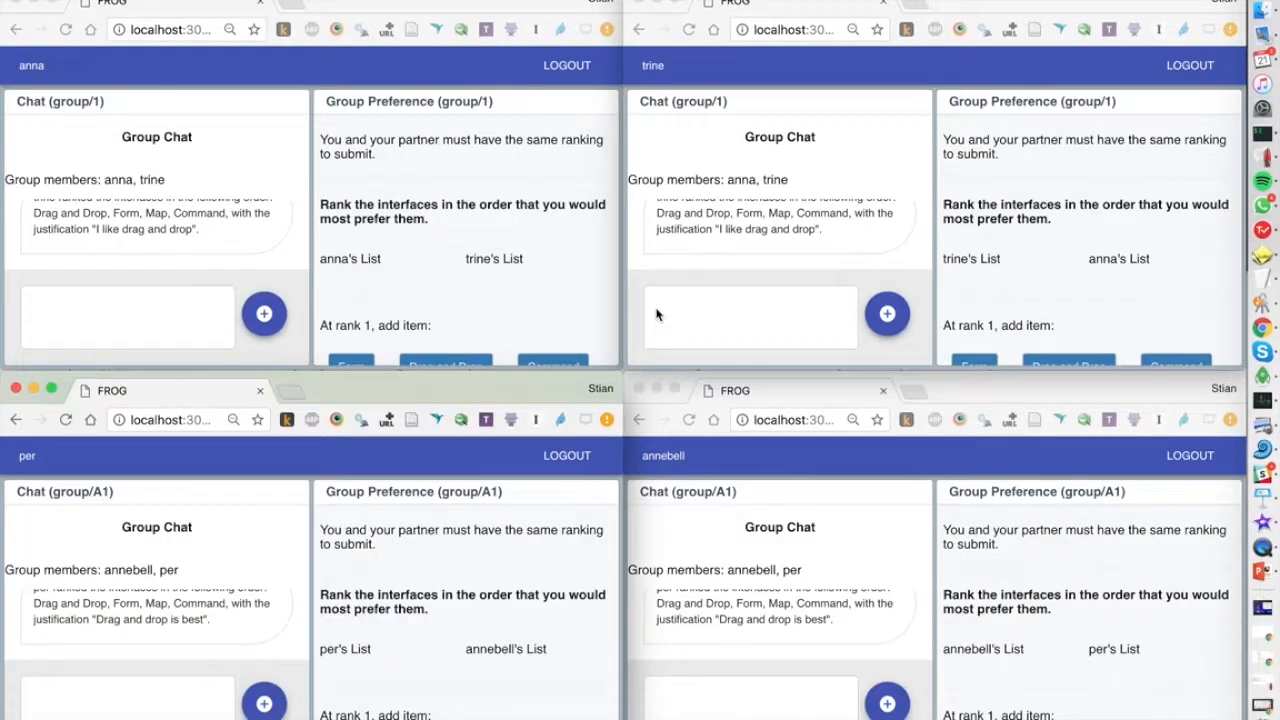
{"action": "mouse_move", "coordinate": [196, 150]}
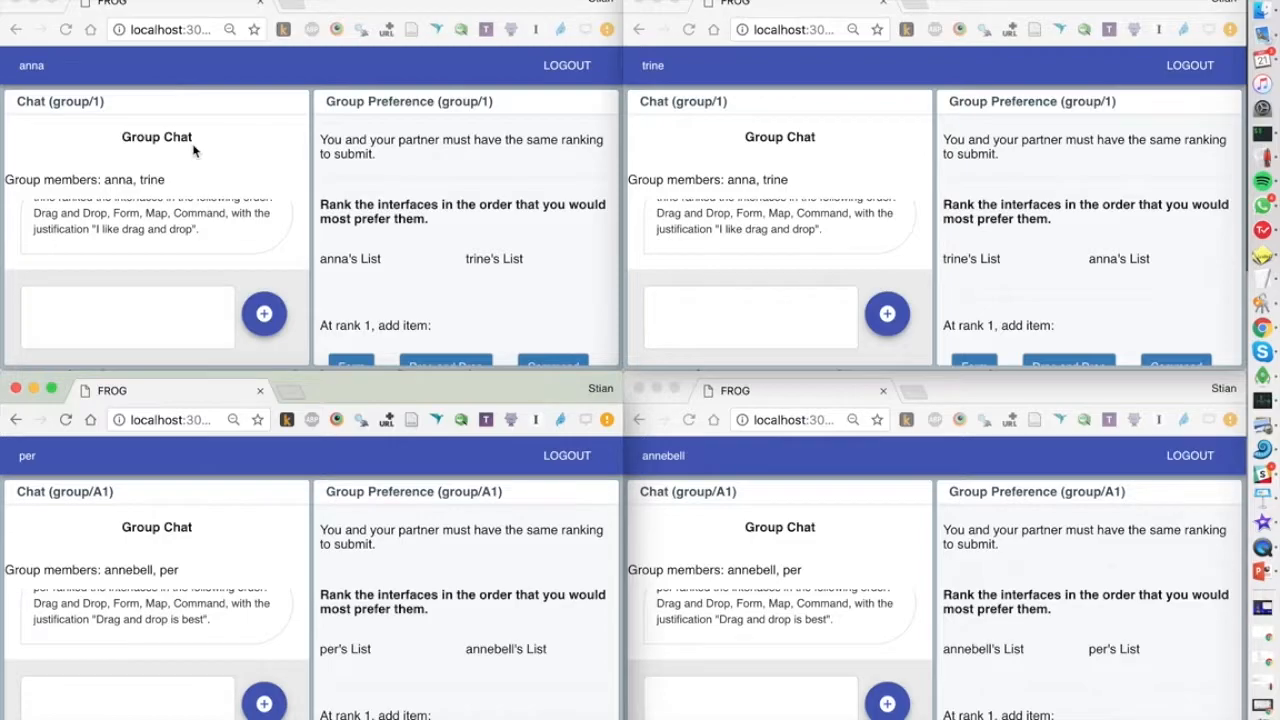
{"action": "mouse_move", "coordinate": [500, 100]}
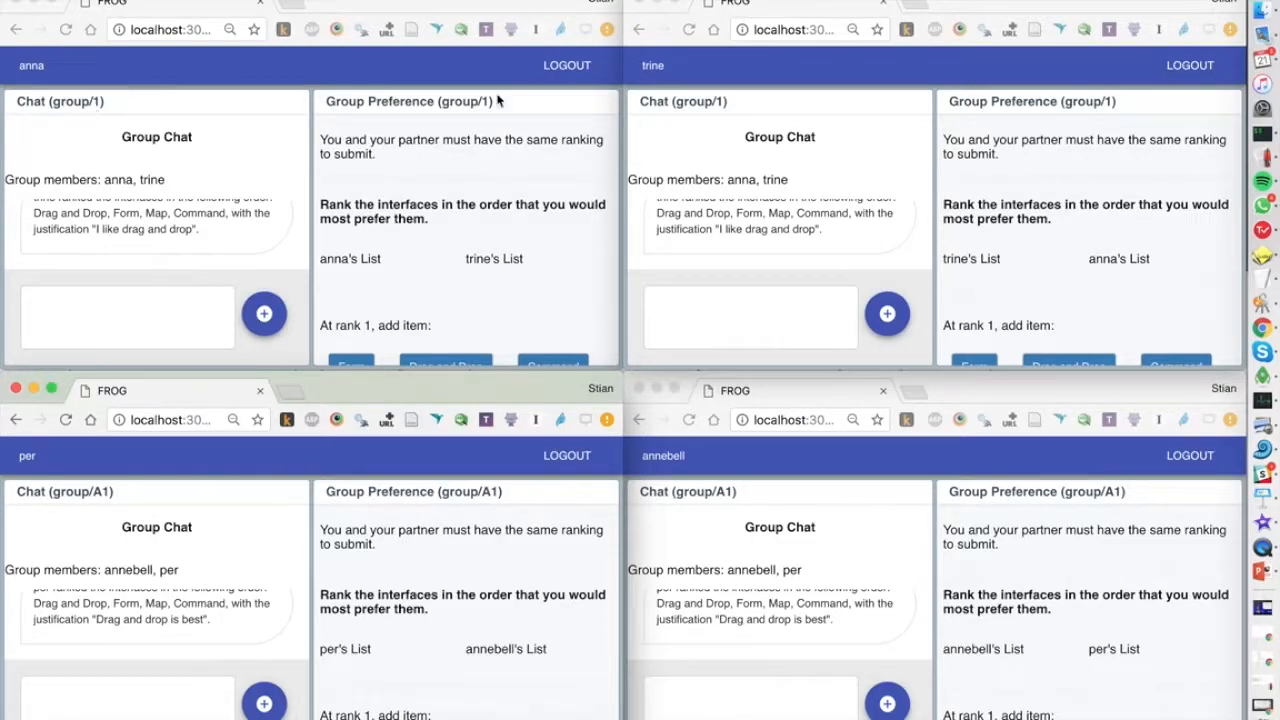
{"action": "mouse_move", "coordinate": [204, 492]}
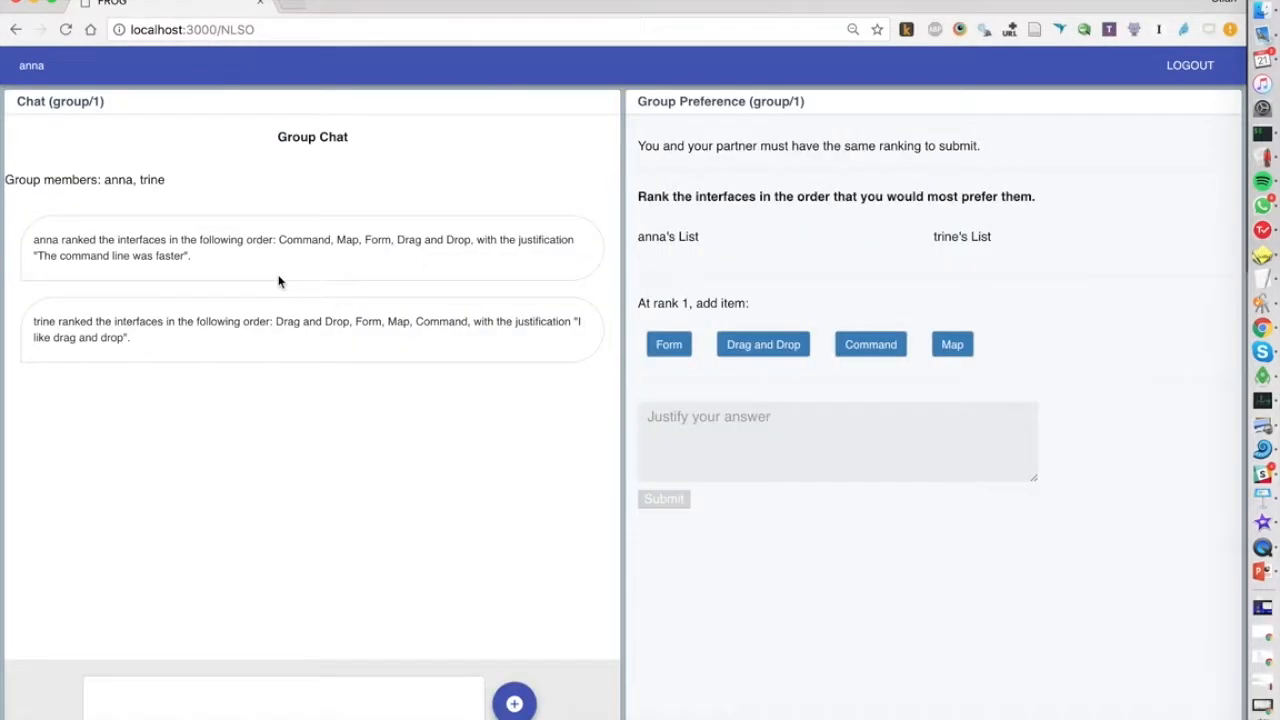
{"action": "mouse_move", "coordinate": [312, 302]}
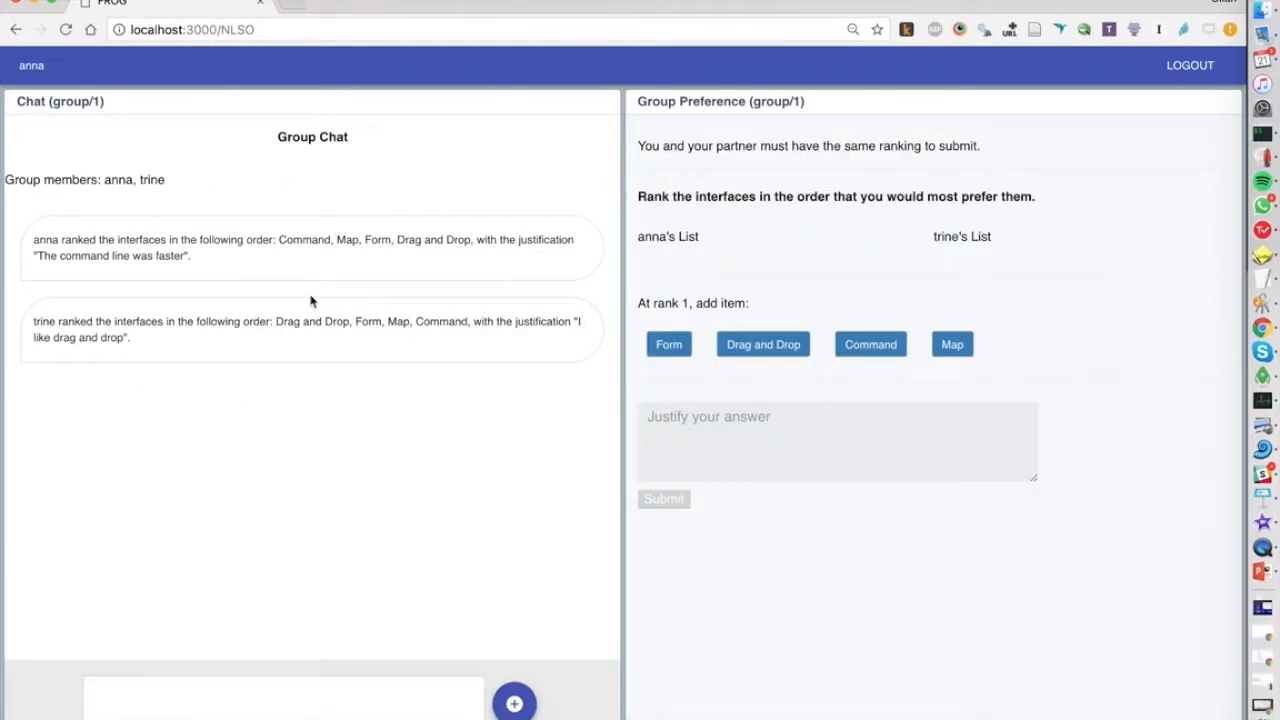
{"action": "mouse_move", "coordinate": [128, 418]}
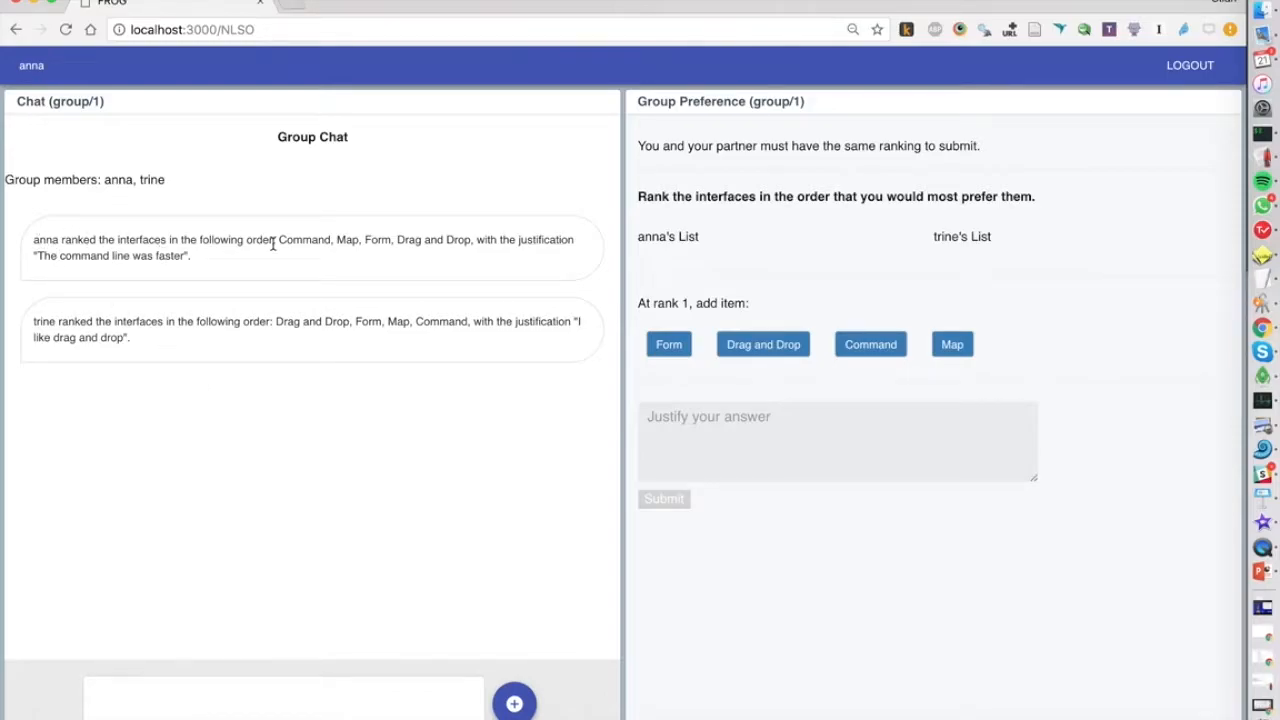
{"action": "mouse_move", "coordinate": [550, 228]}
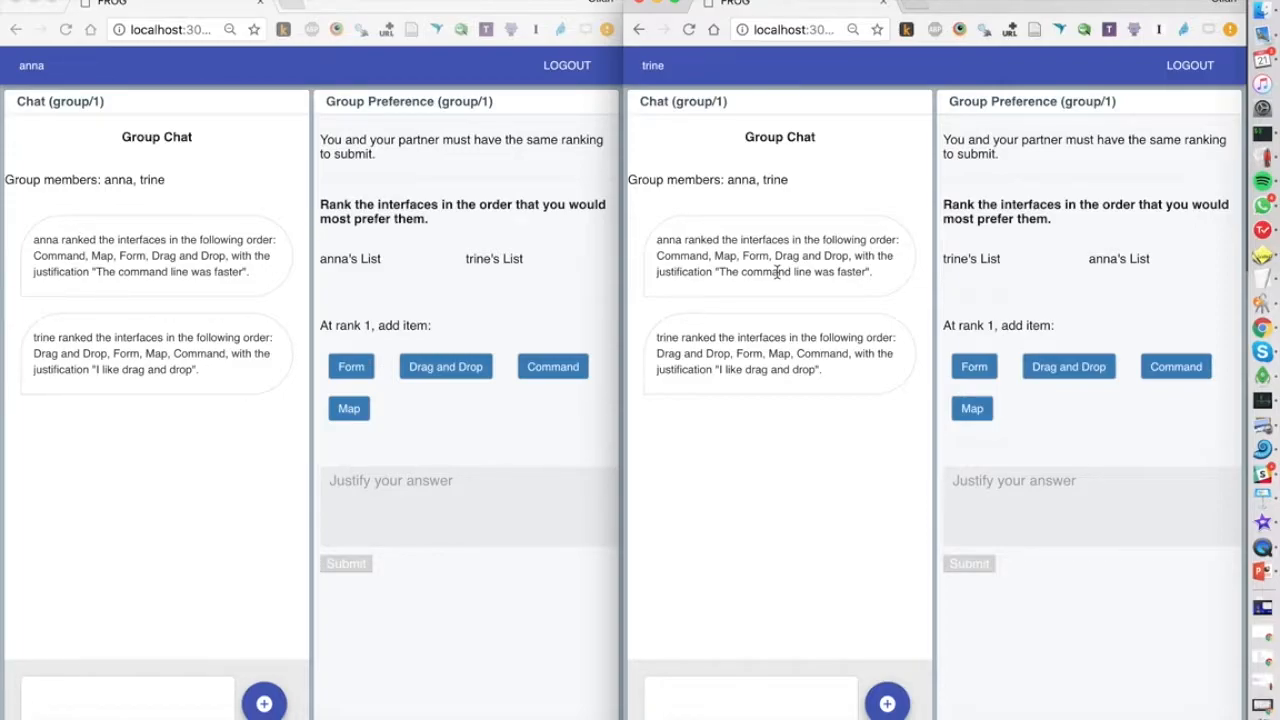
- Message the partner 'I think form is b…' in the group chat
{"action": "left_click", "coordinate": [128, 696]}
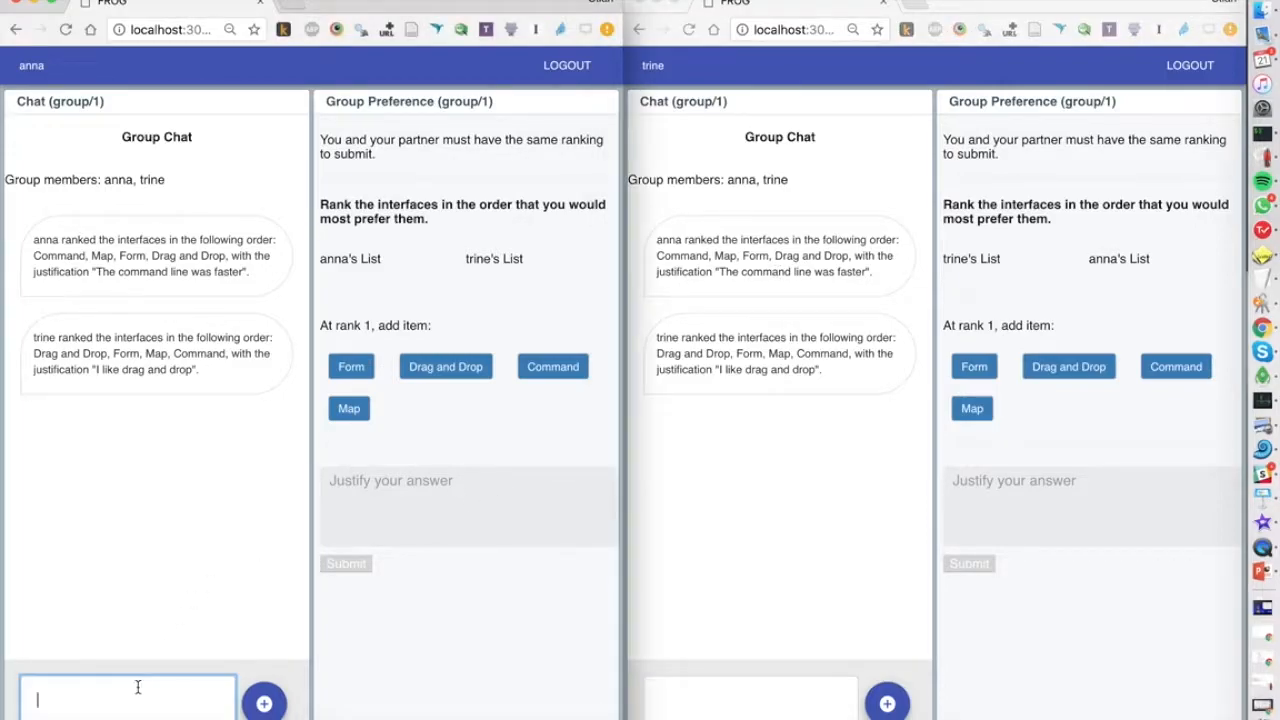
{"action": "type", "text": "I think form is b"}
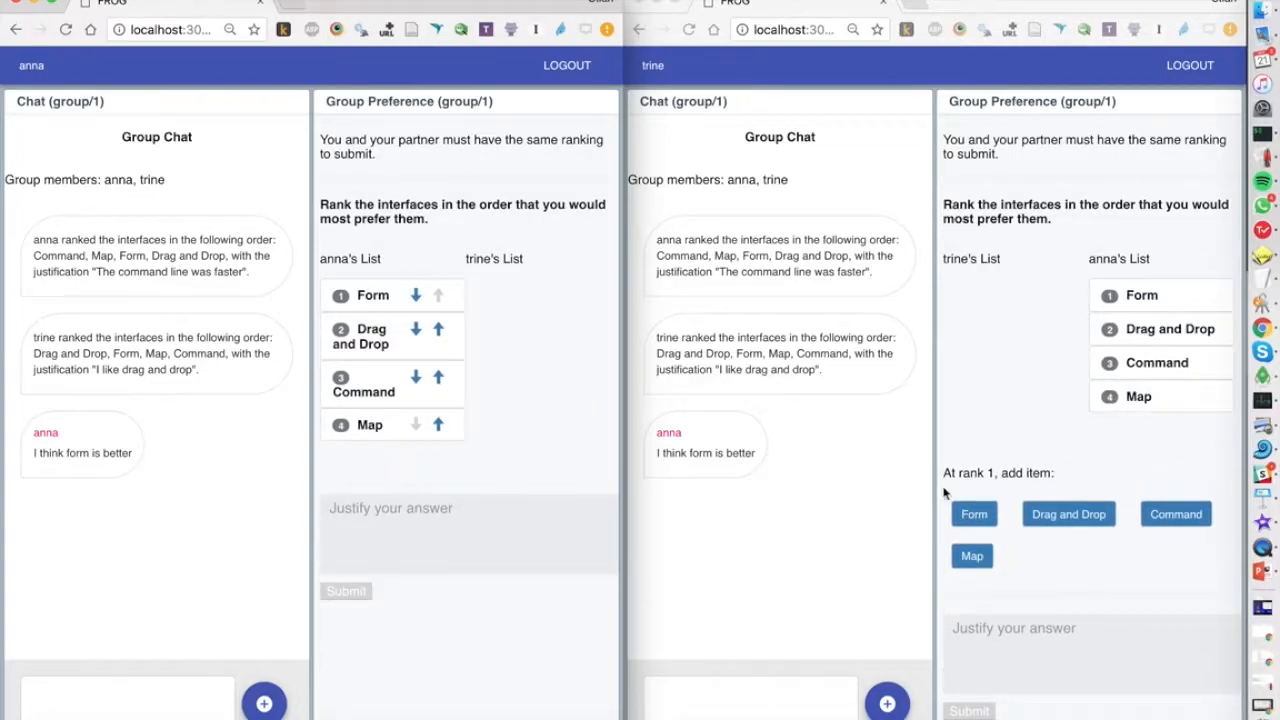
- Build the group ranking with Form first, add 'Let's justify' and submit it
{"action": "left_click", "coordinate": [972, 512]}
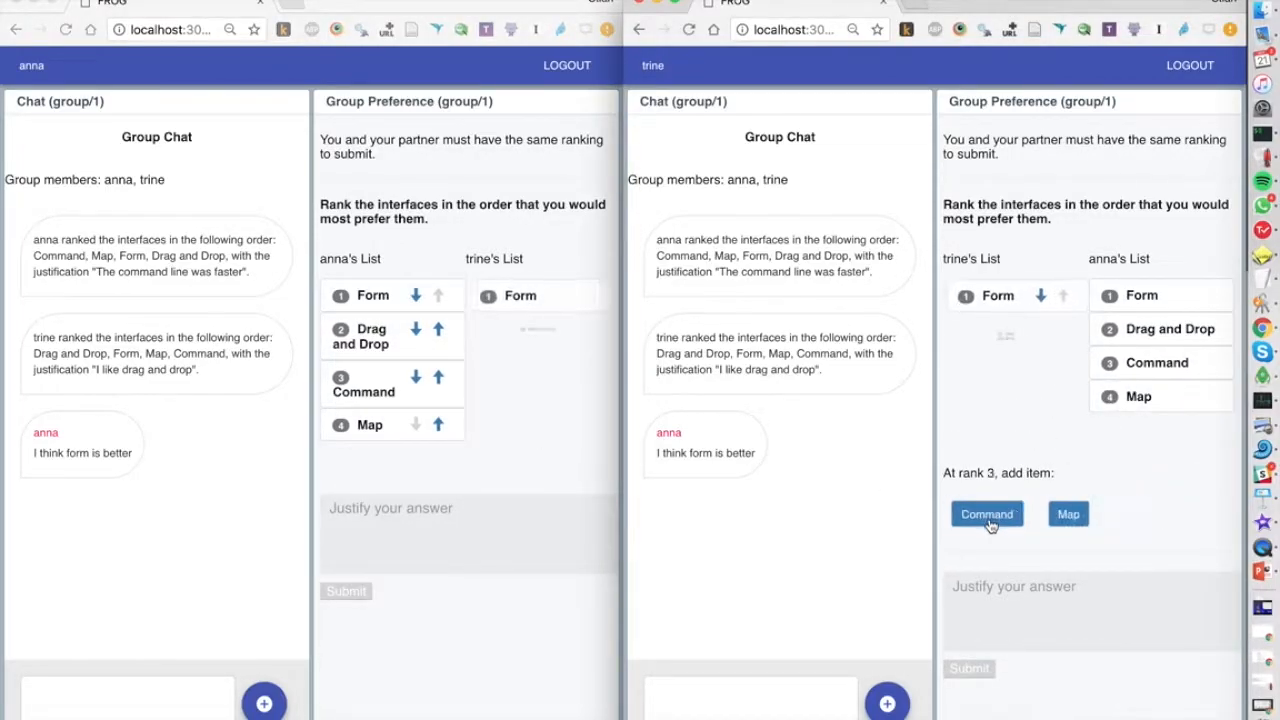
{"action": "left_click", "coordinate": [986, 512]}
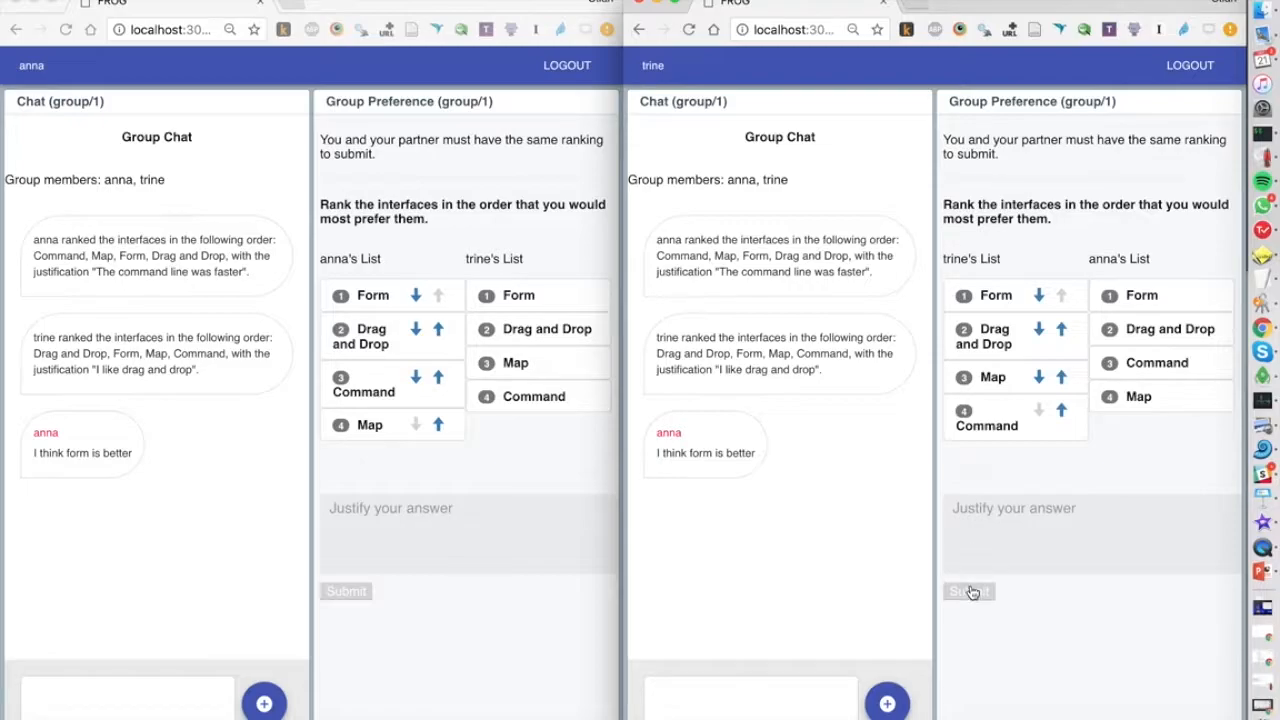
{"action": "left_click", "coordinate": [968, 592]}
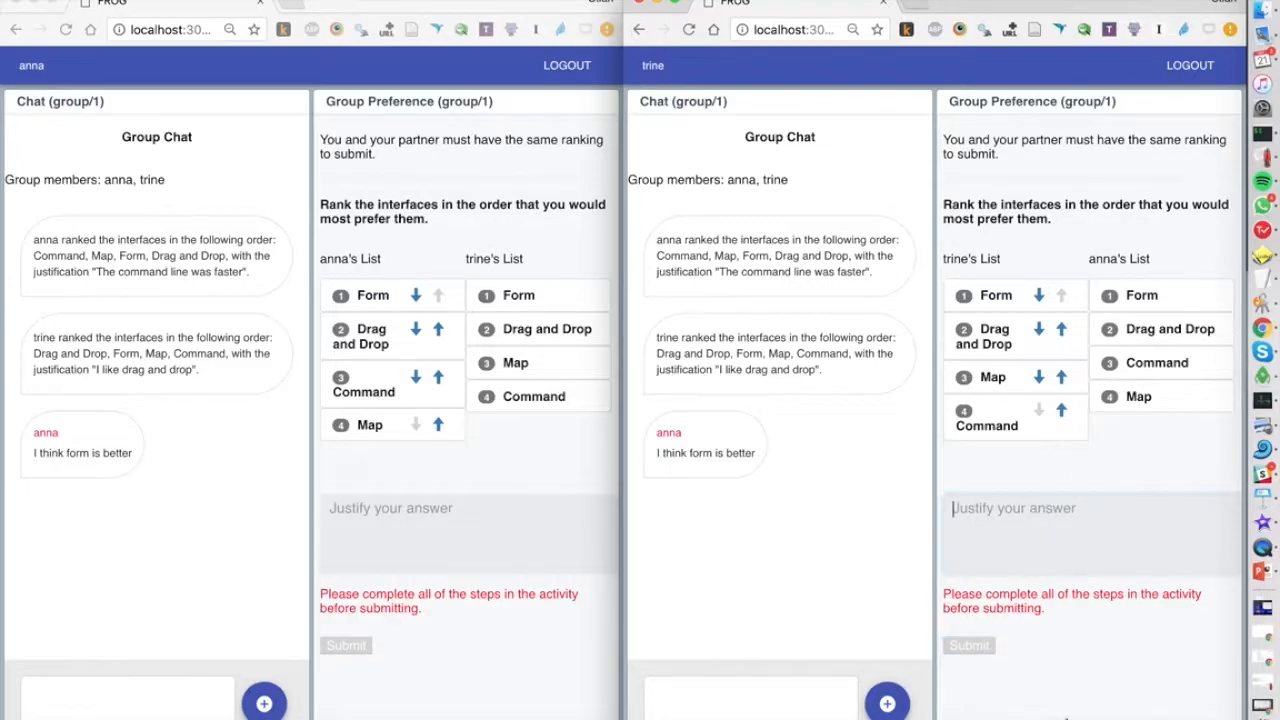
{"action": "type", "text": "Let's justify"}
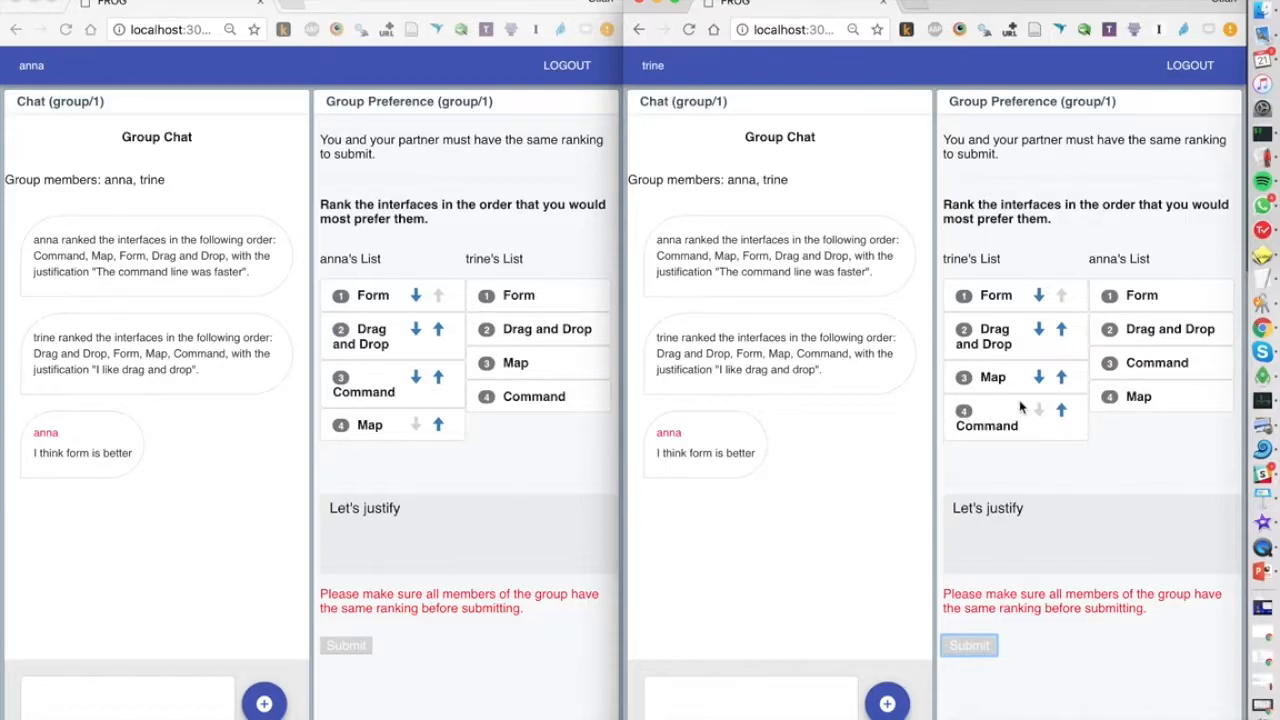
{"action": "mouse_move", "coordinate": [708, 436]}
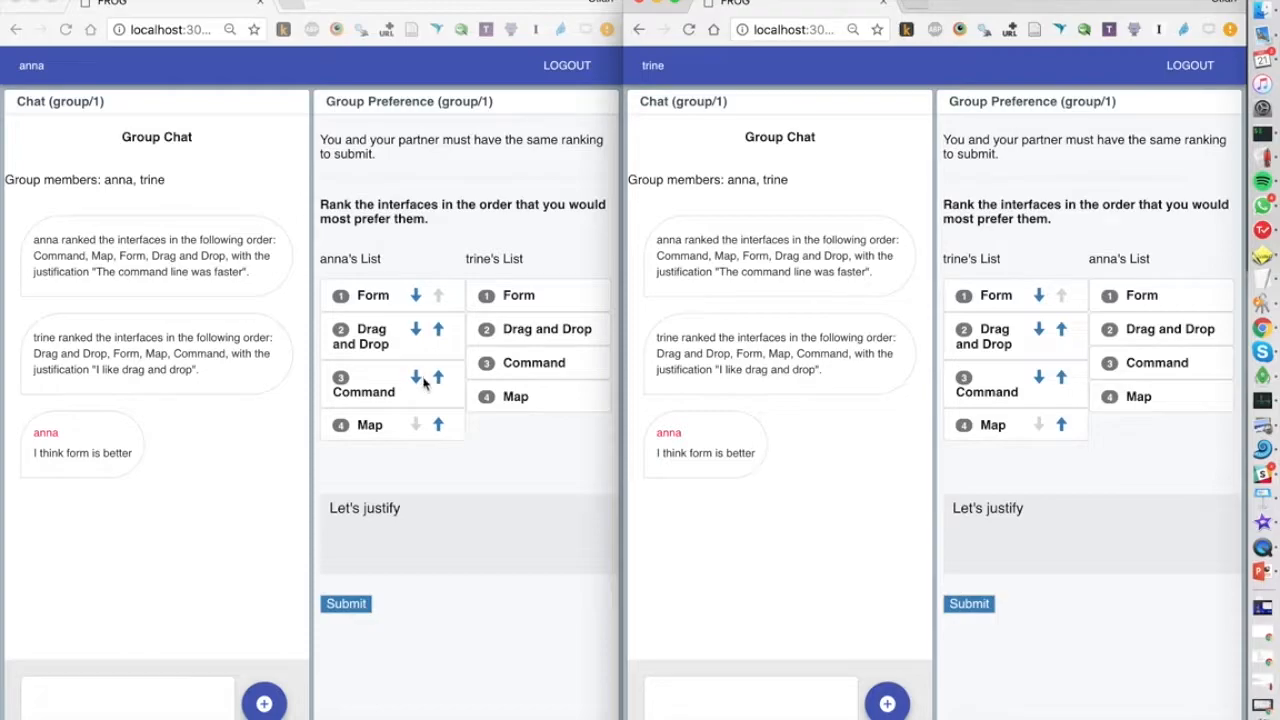
{"action": "mouse_move", "coordinate": [464, 360]}
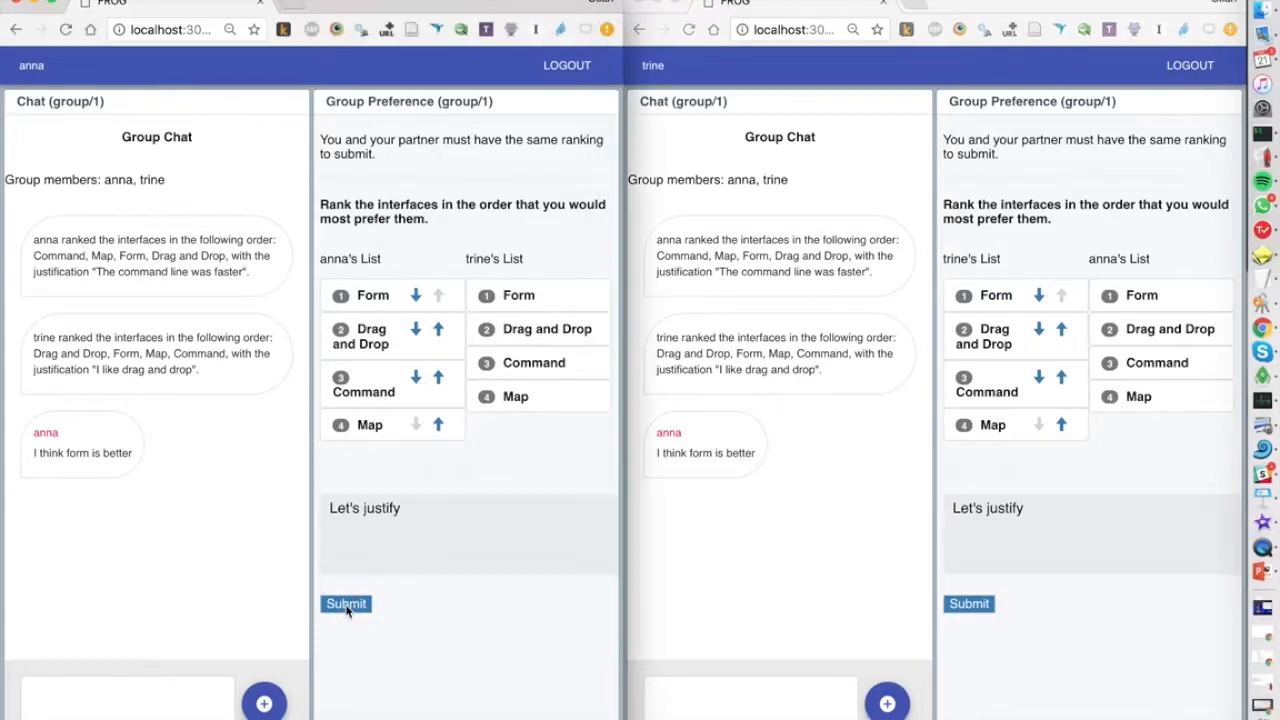
{"action": "left_click", "coordinate": [344, 604]}
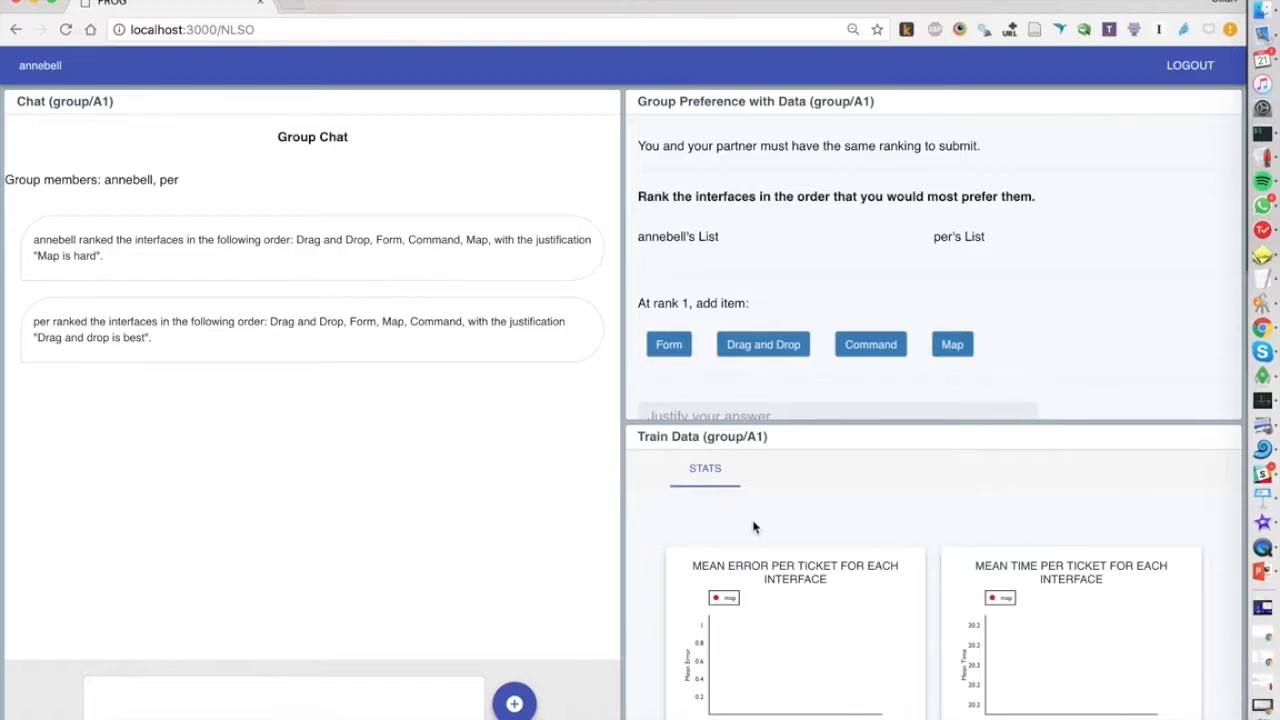
- Scroll the Train Data STATS panel to the Mean Time and Mean Error per Interface charts
{"action": "scroll", "scroll_direction": "down", "scroll_amount": 3}
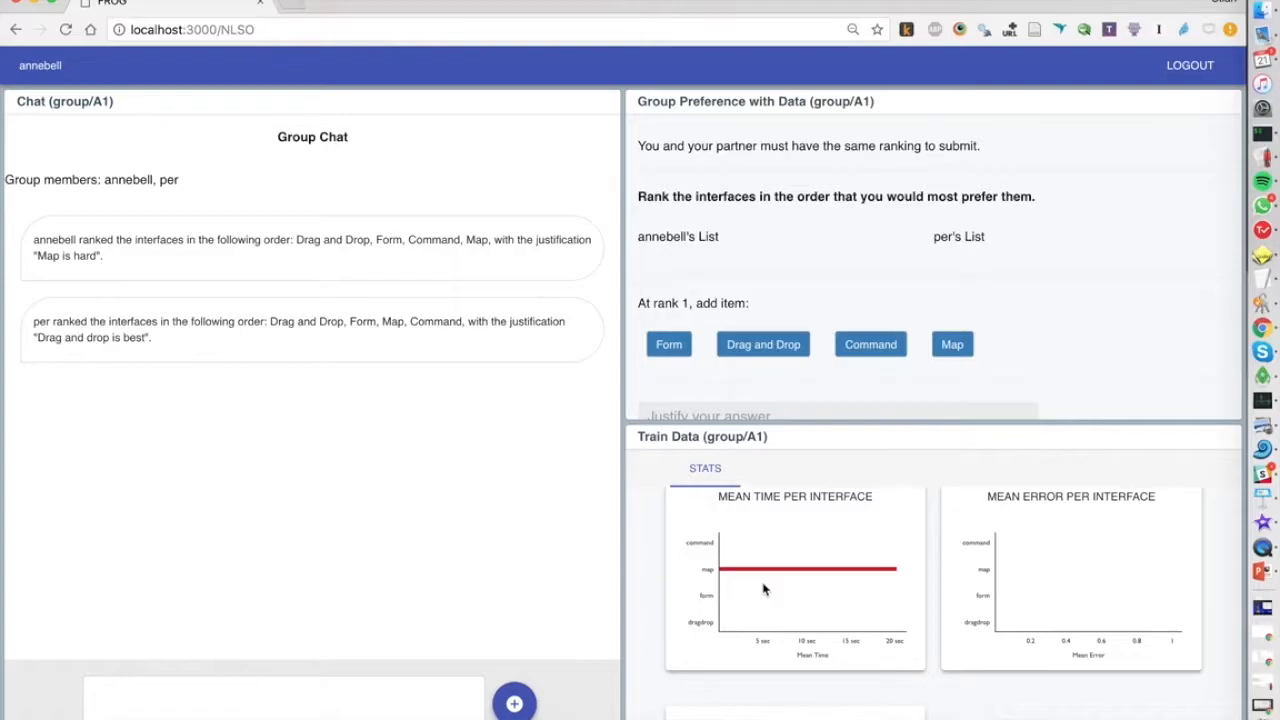
{"action": "mouse_move", "coordinate": [868, 632]}
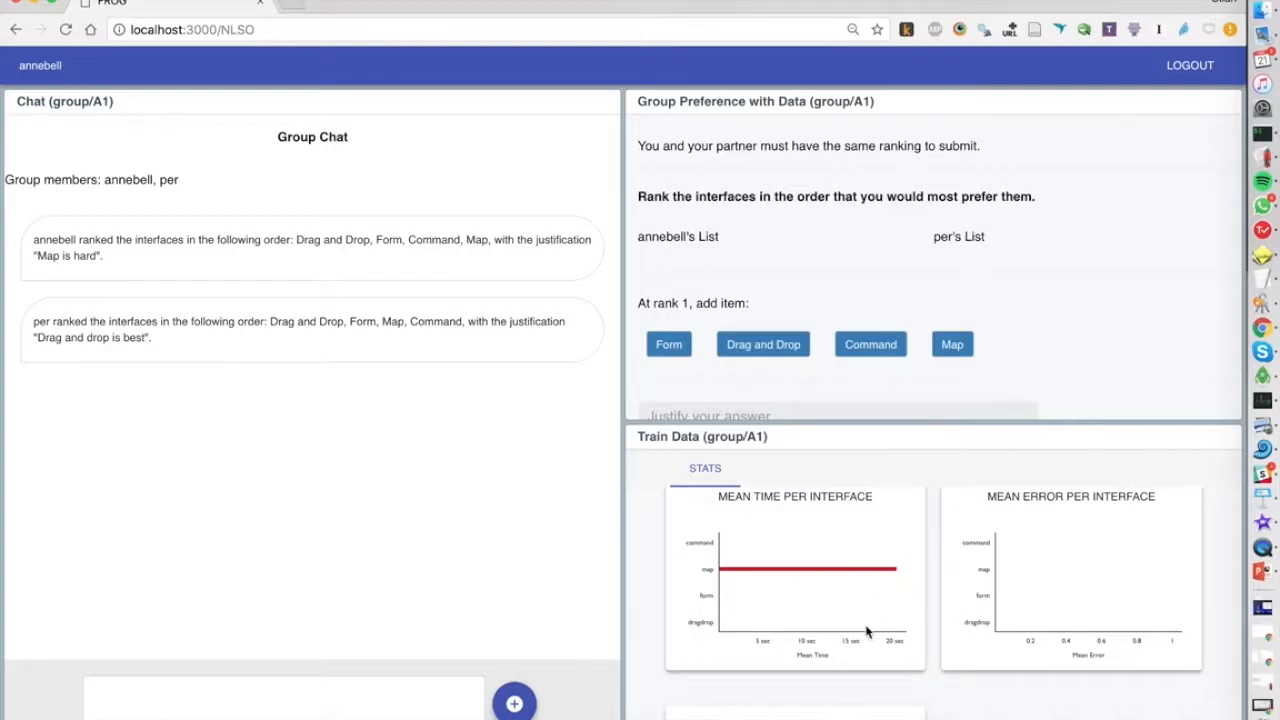
{"action": "scroll", "scroll_direction": "down", "scroll_amount": 3}
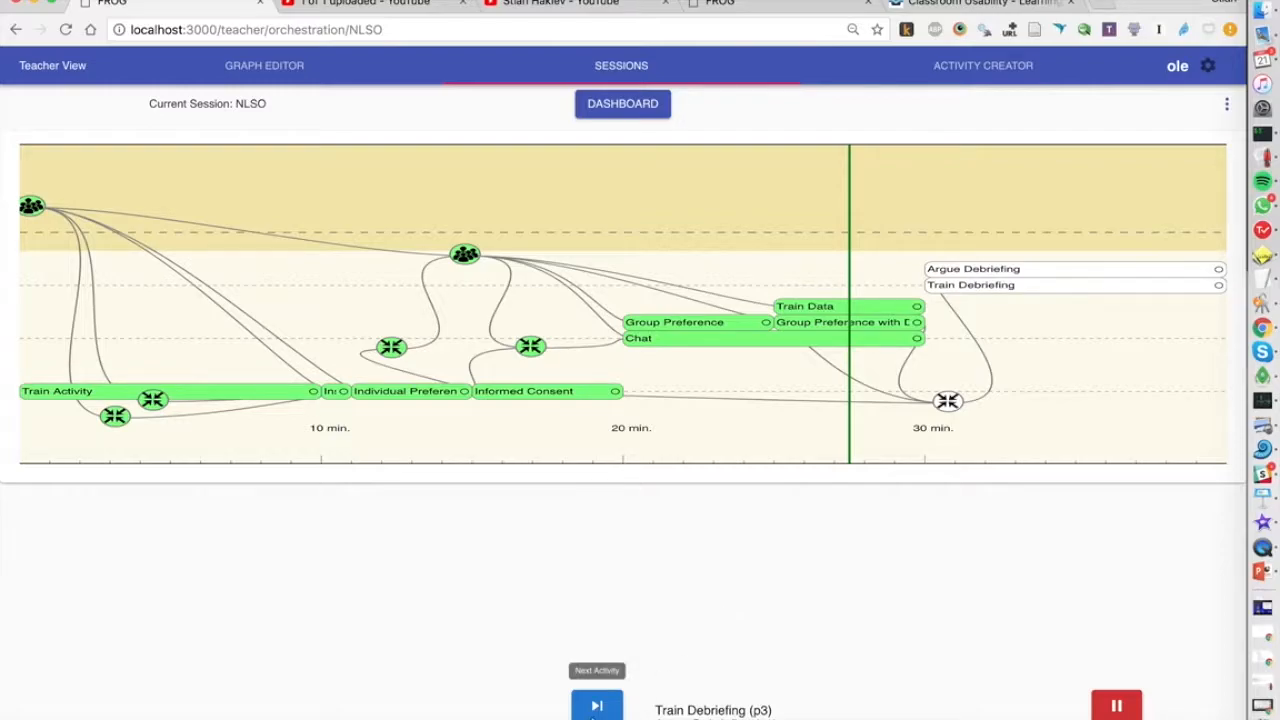
{"action": "mouse_move", "coordinate": [916, 208]}
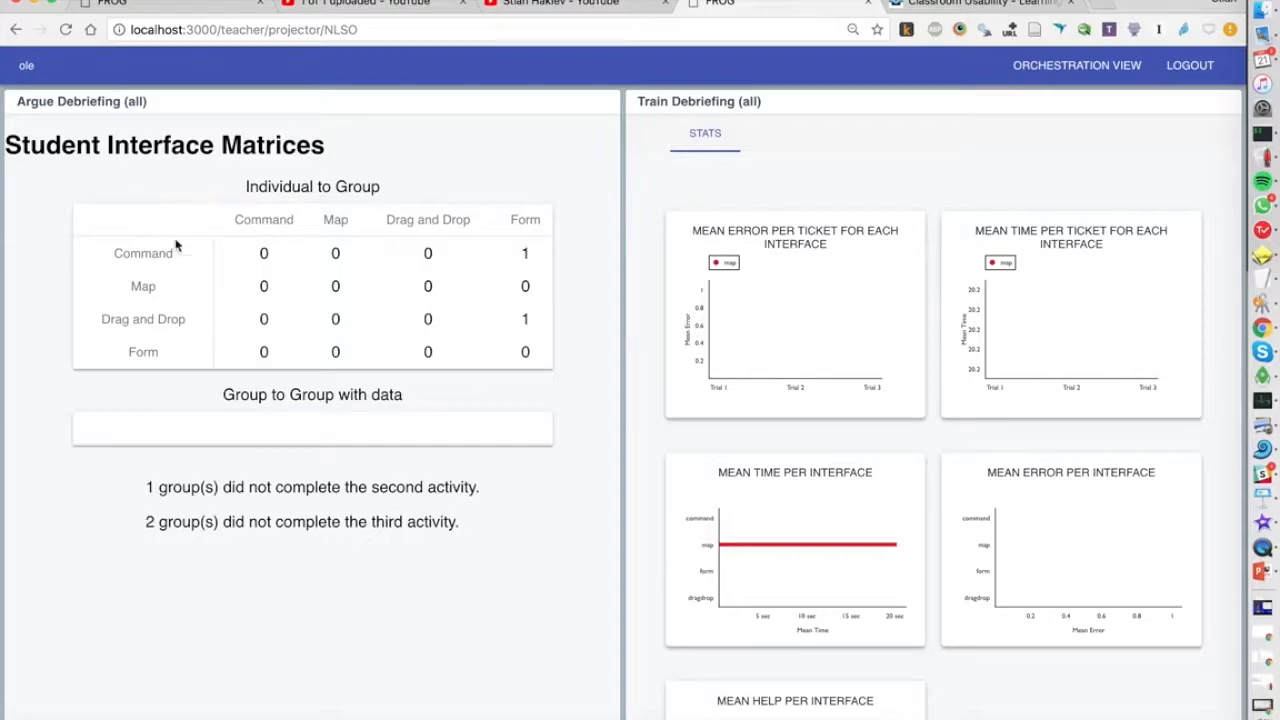
{"action": "mouse_move", "coordinate": [182, 266]}
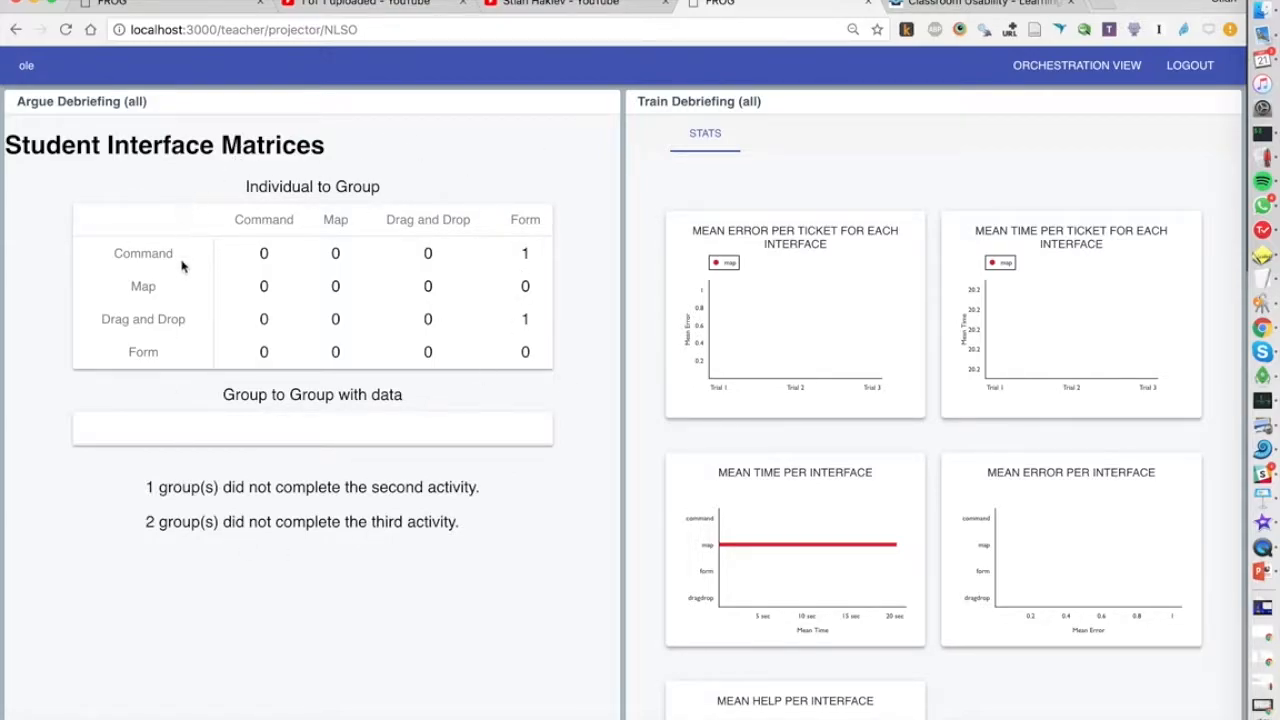
{"action": "mouse_move", "coordinate": [258, 238]}
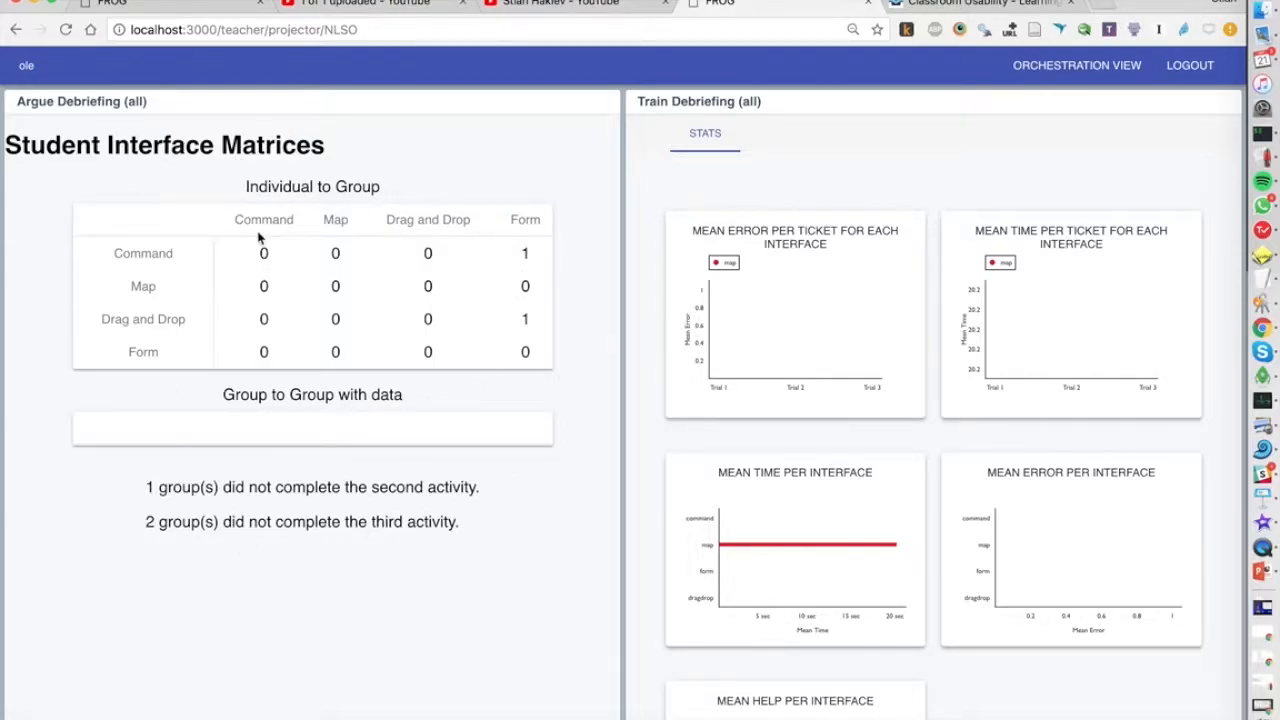
{"action": "mouse_move", "coordinate": [344, 260]}
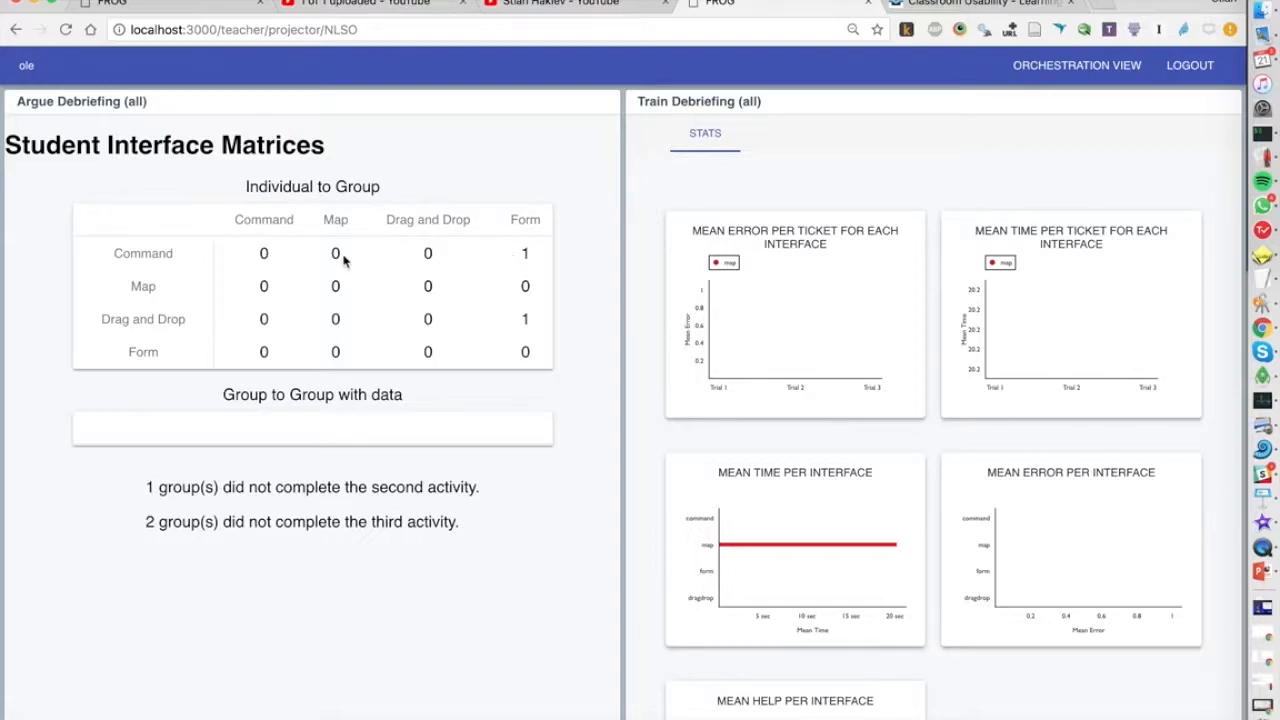
{"action": "mouse_move", "coordinate": [292, 296]}
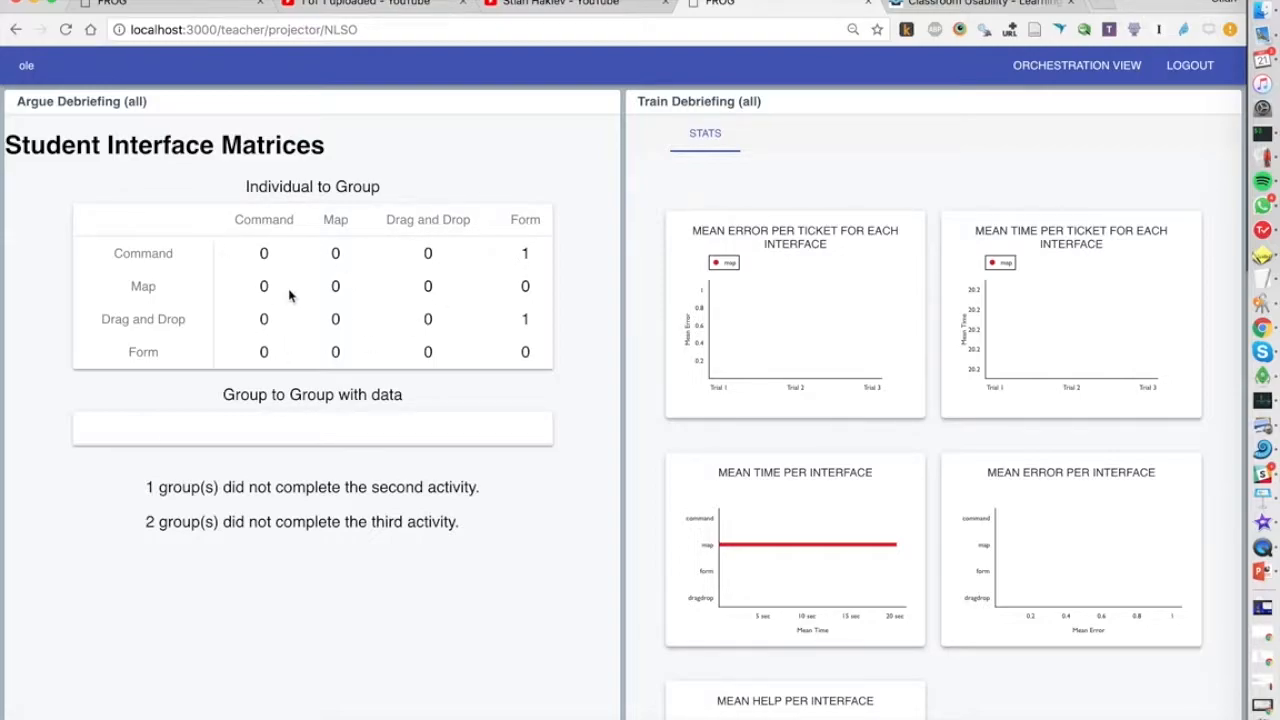
{"action": "mouse_move", "coordinate": [224, 264]}
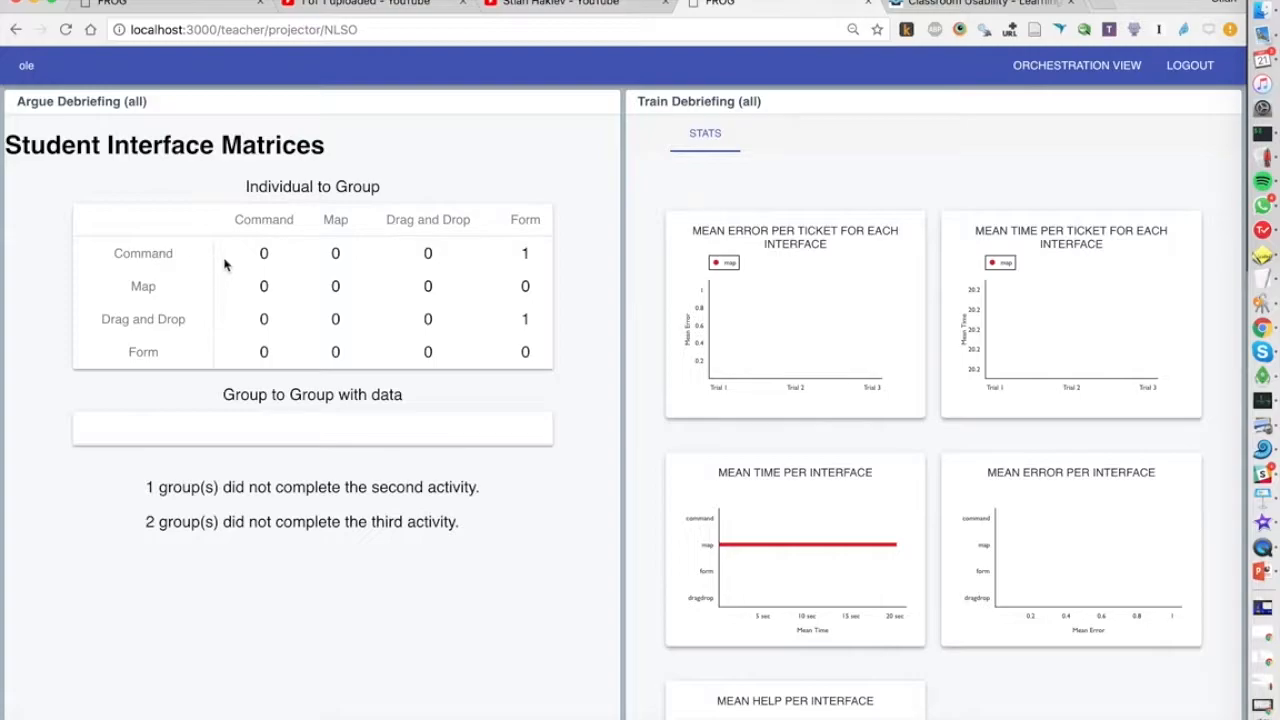
{"action": "mouse_move", "coordinate": [264, 252]}
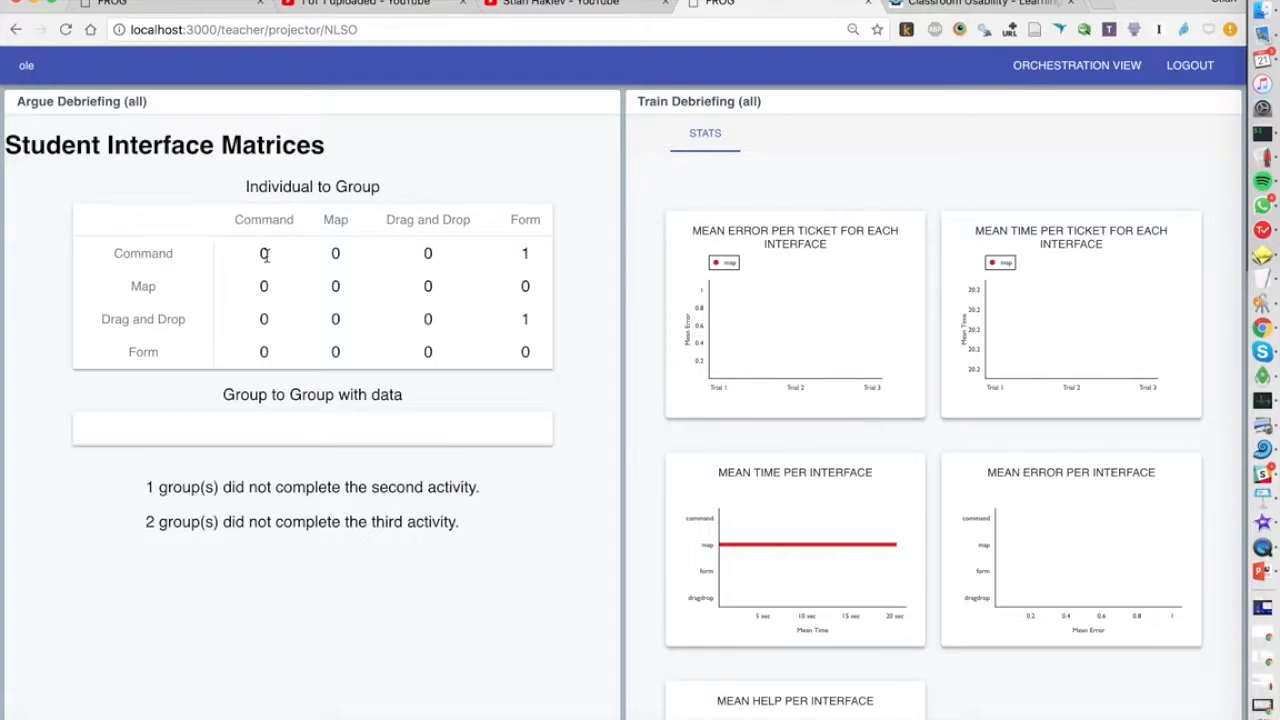
{"action": "mouse_move", "coordinate": [340, 252]}
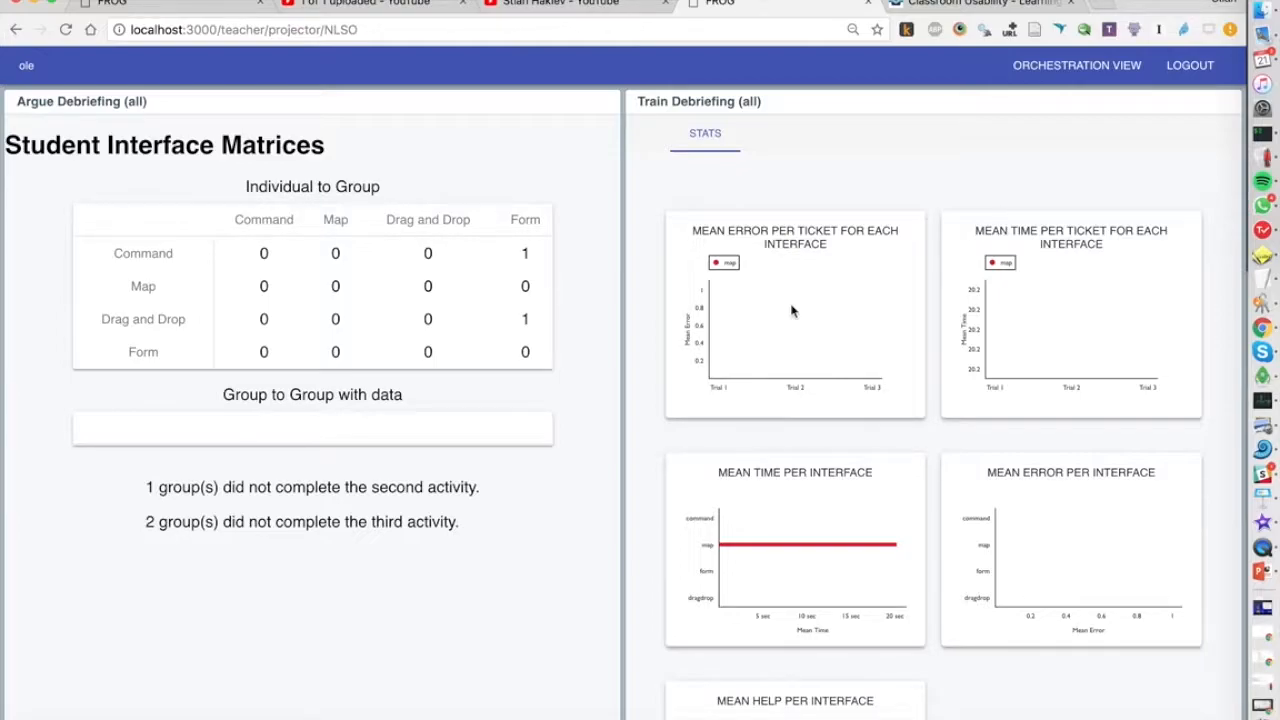
{"action": "mouse_move", "coordinate": [716, 284]}
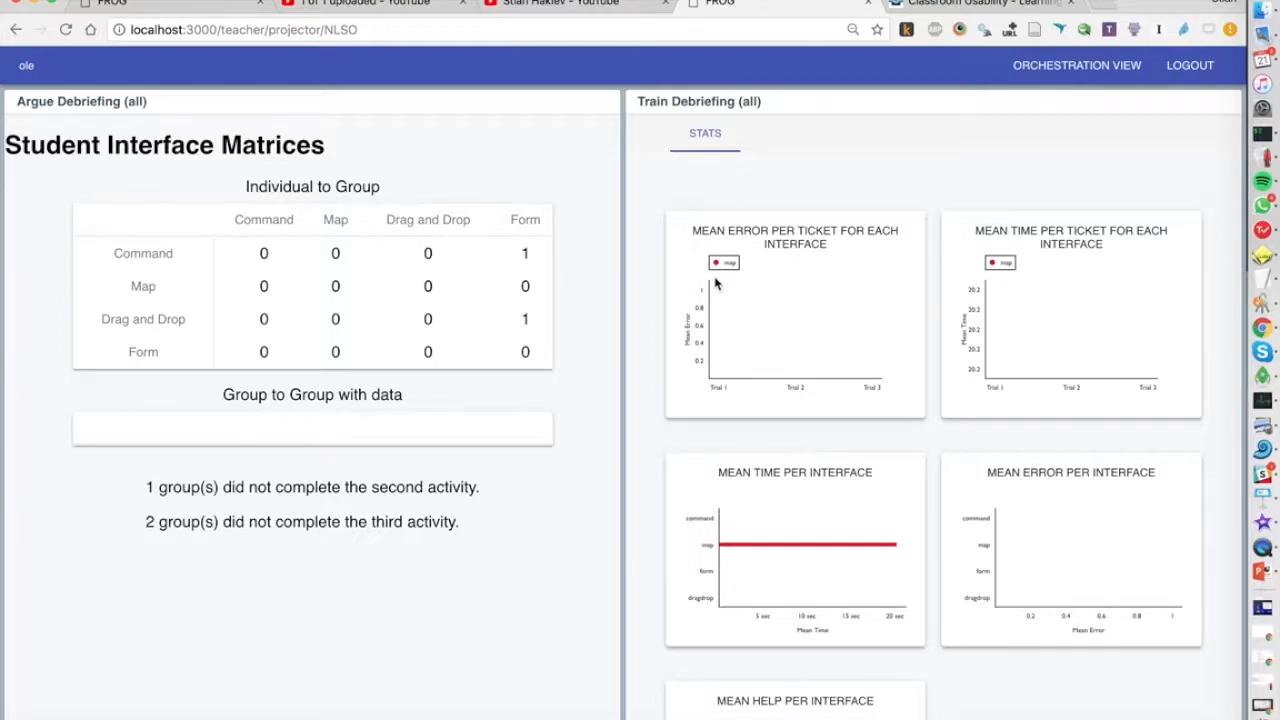